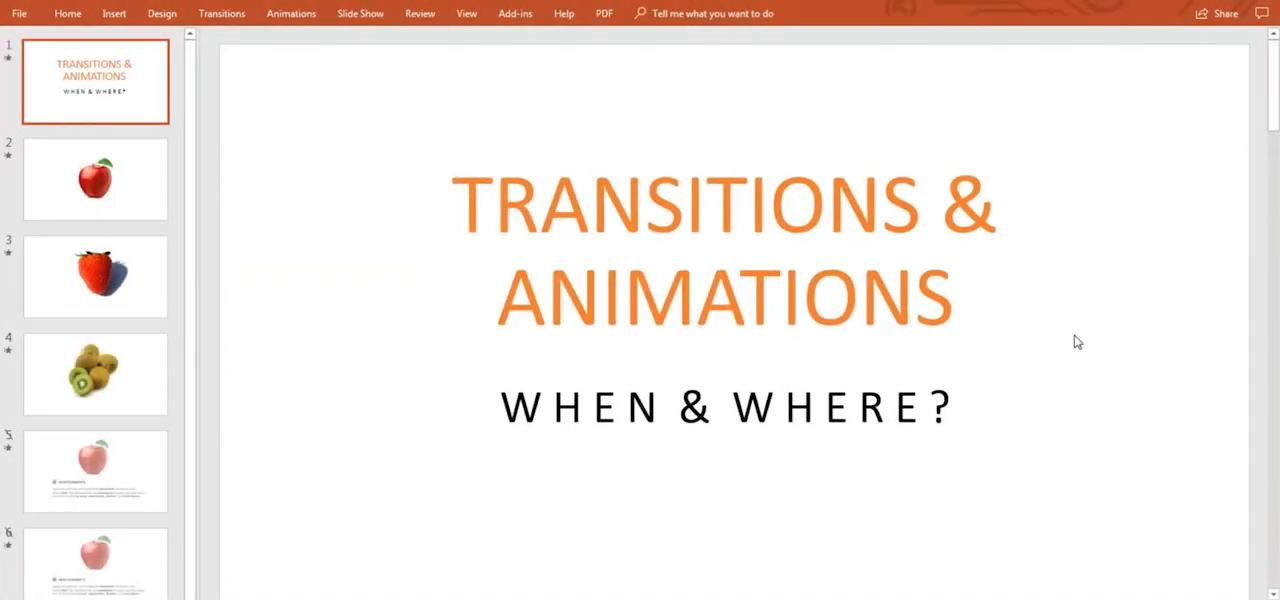
Browse the apple and strawberry slides, ending on slide 2 with the apple picture.
left_click(95, 178)
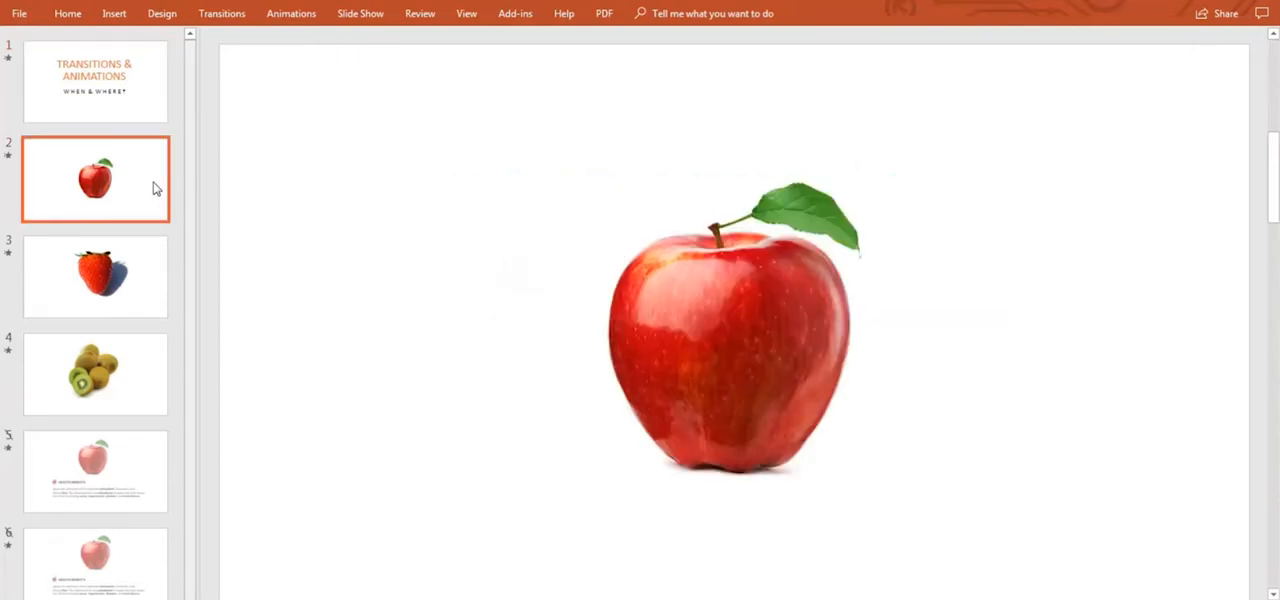
left_click(95, 277)
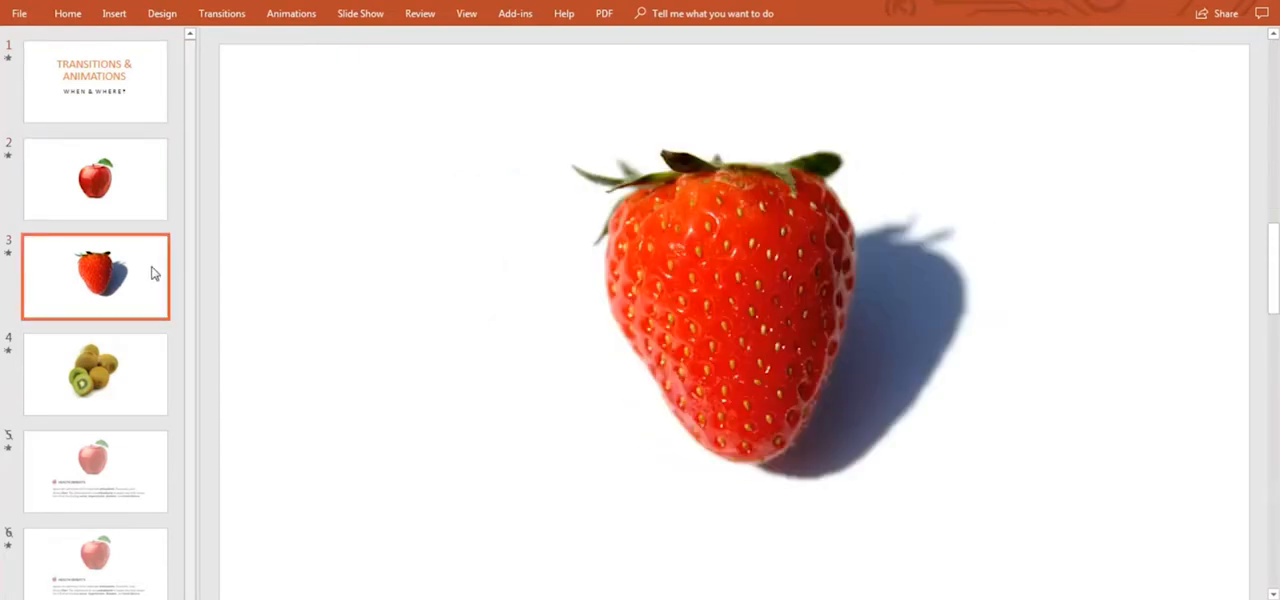
mouse_move(145, 380)
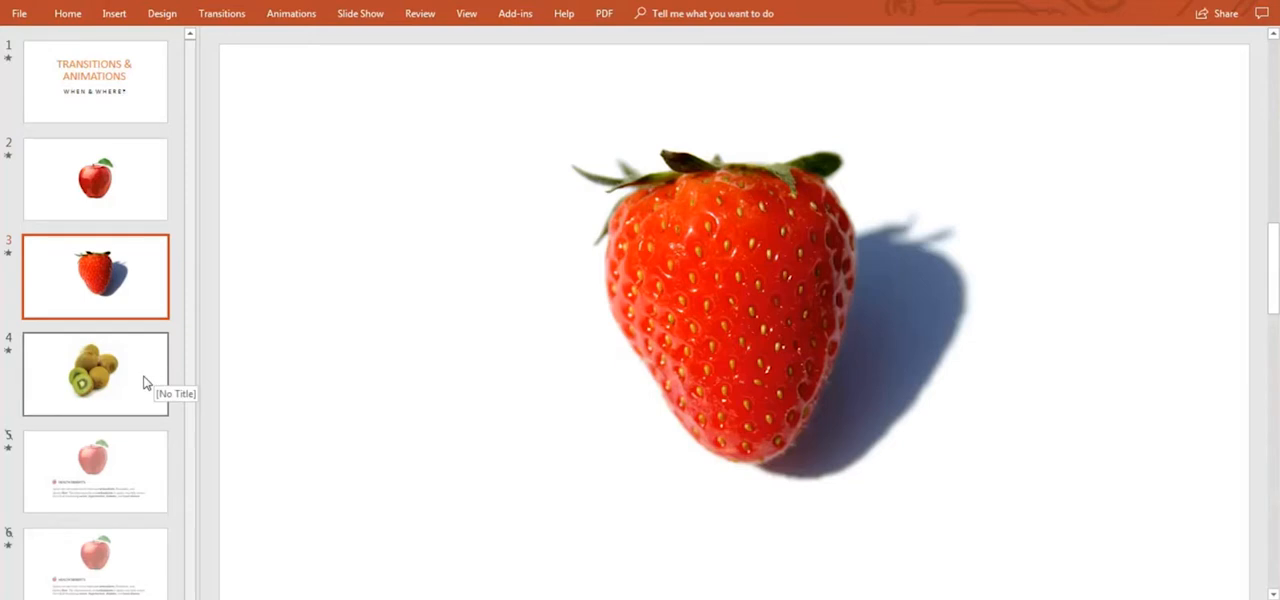
left_click(95, 178)
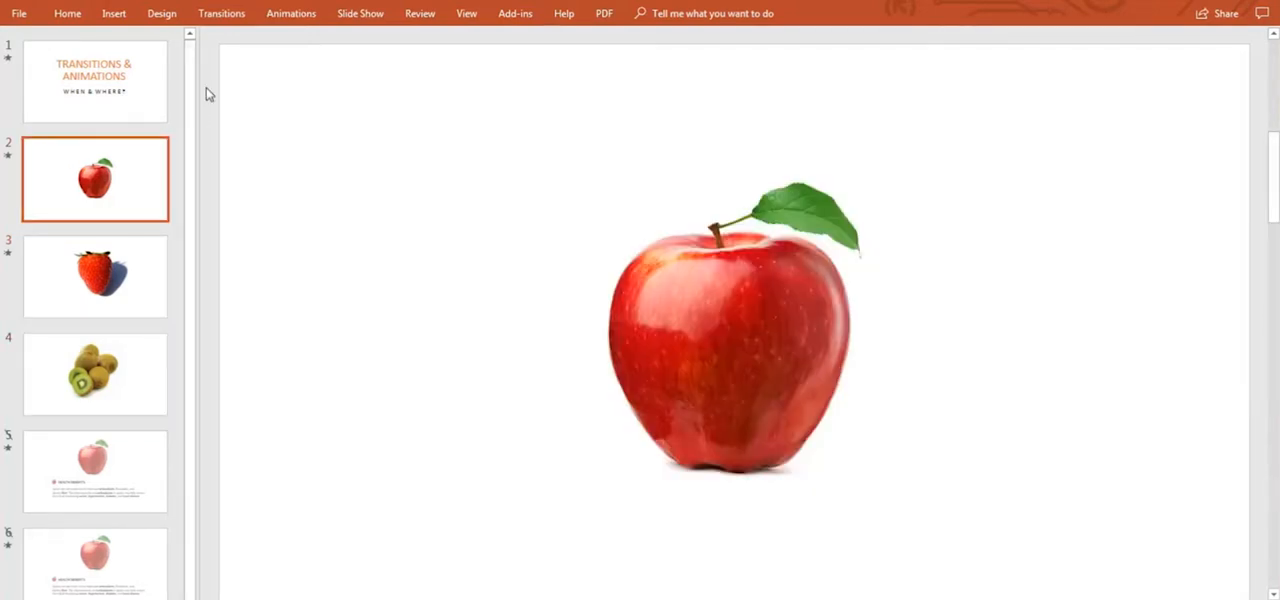
left_click(221, 13)
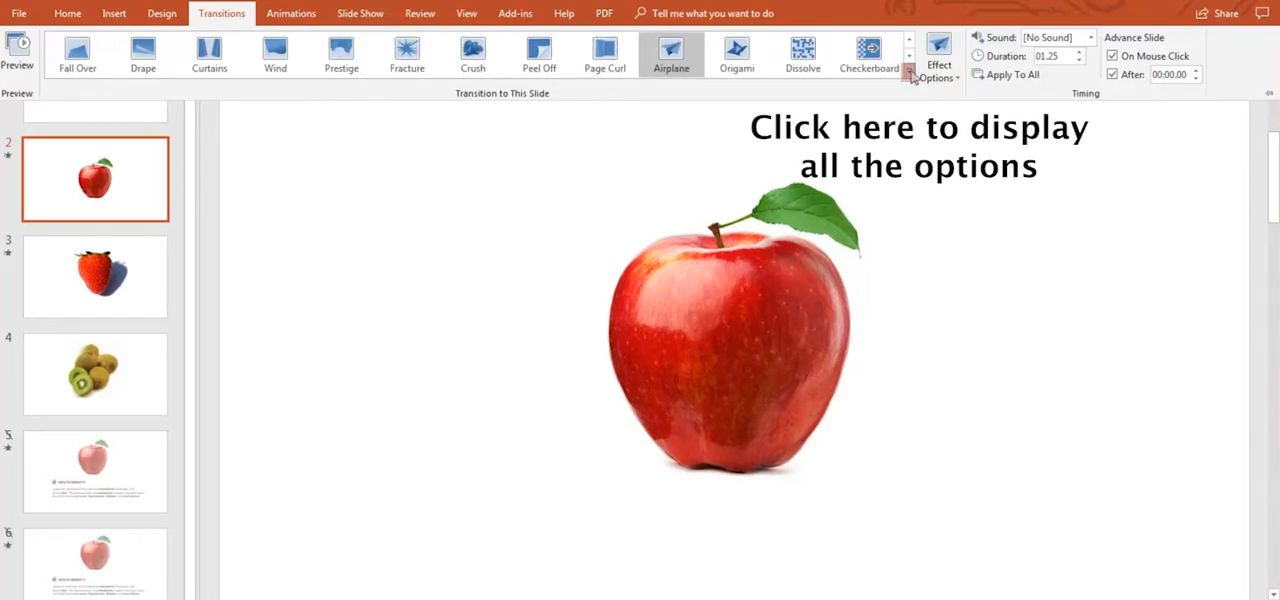
left_click(909, 74)
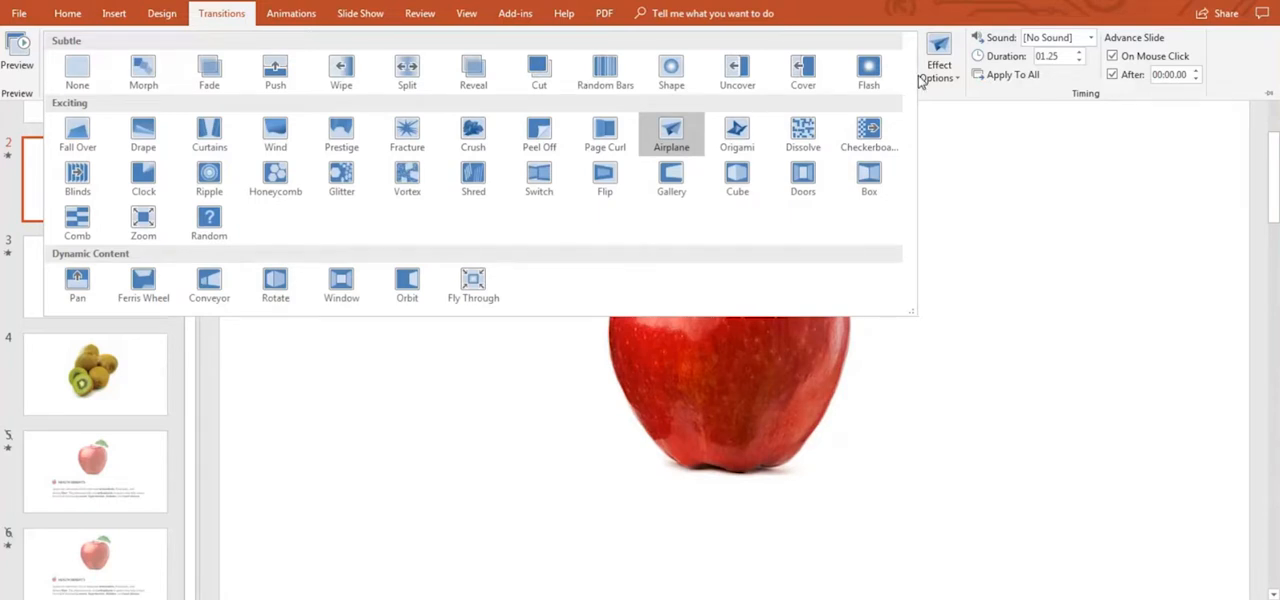
mouse_move(209, 72)
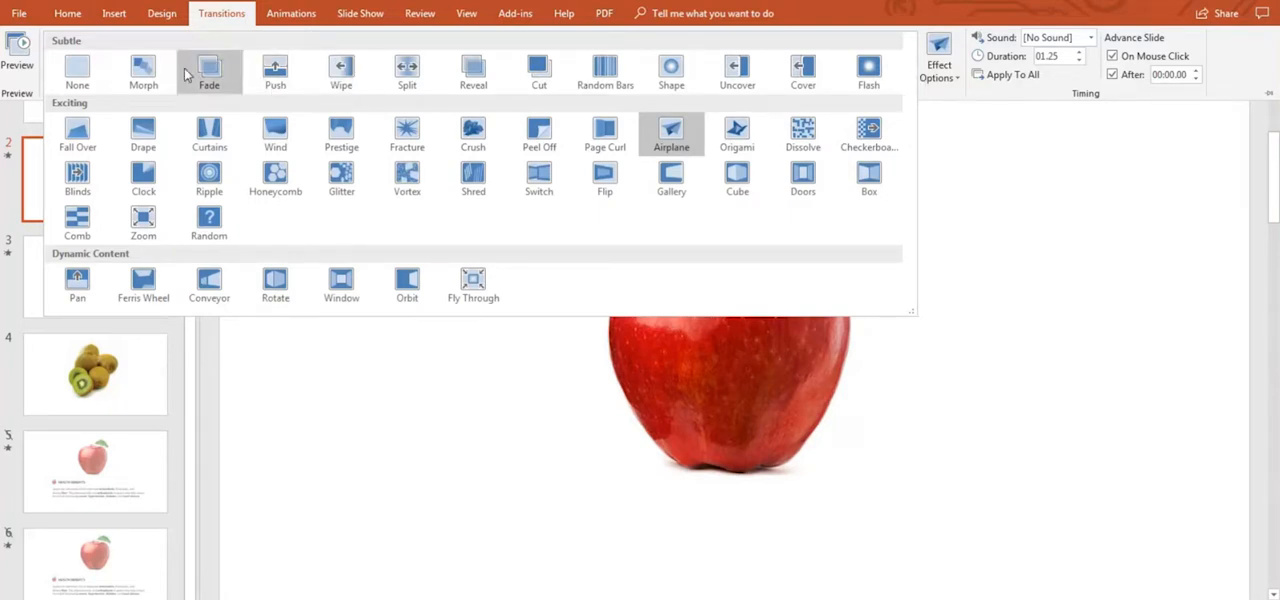
mouse_move(85, 113)
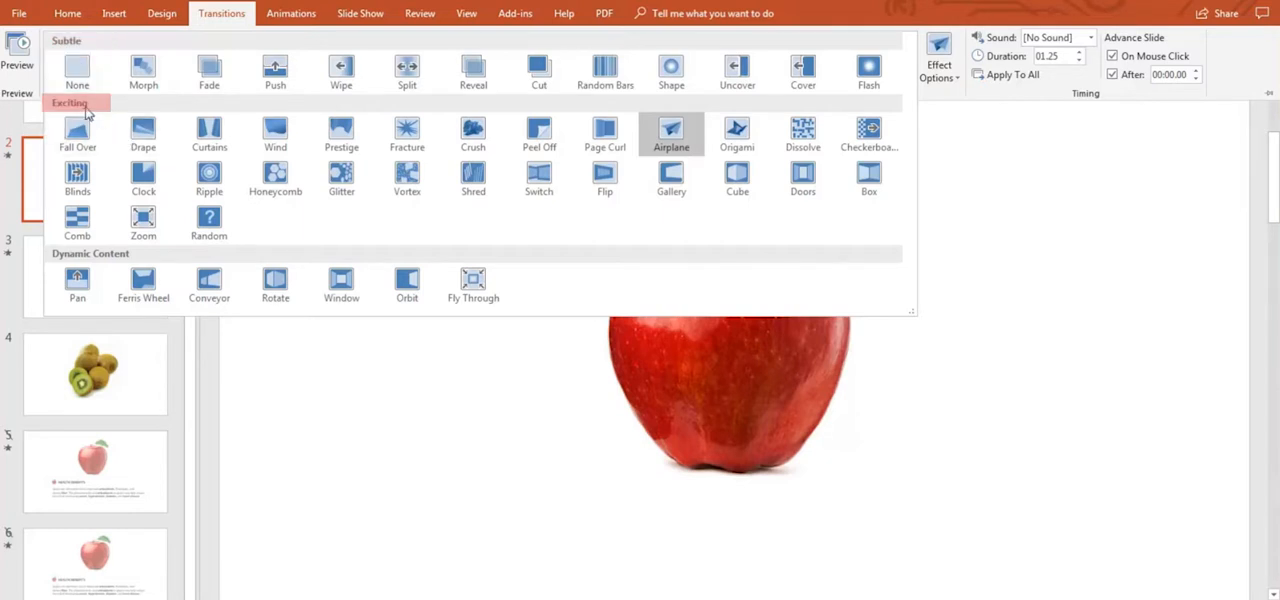
mouse_move(122, 254)
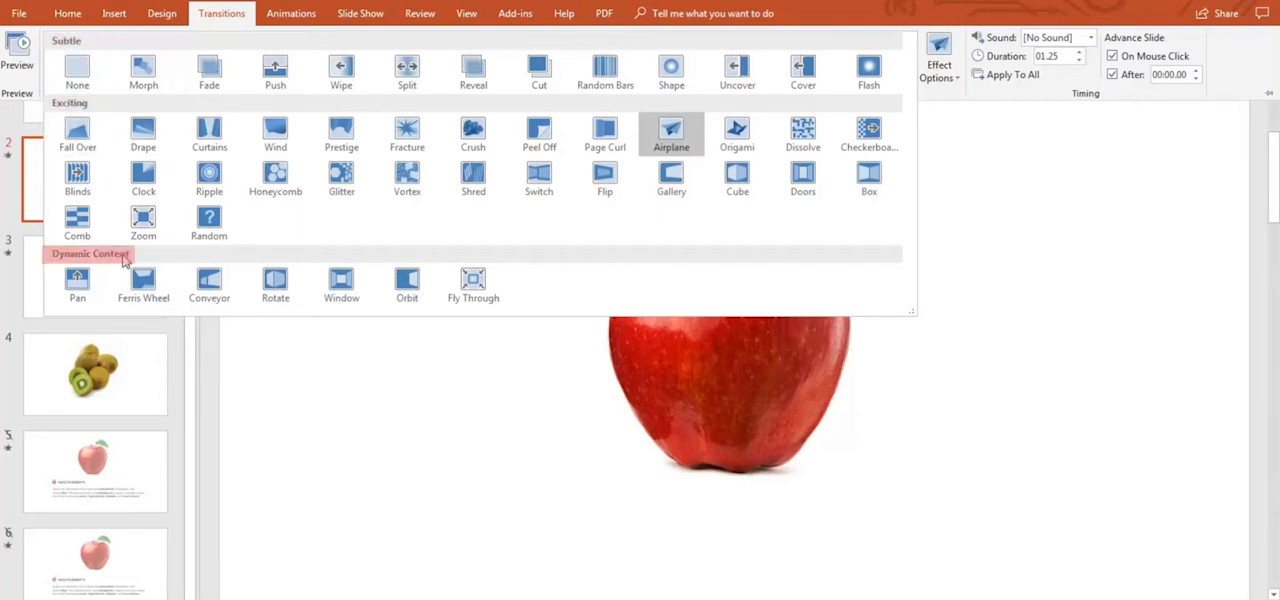
mouse_move(486, 234)
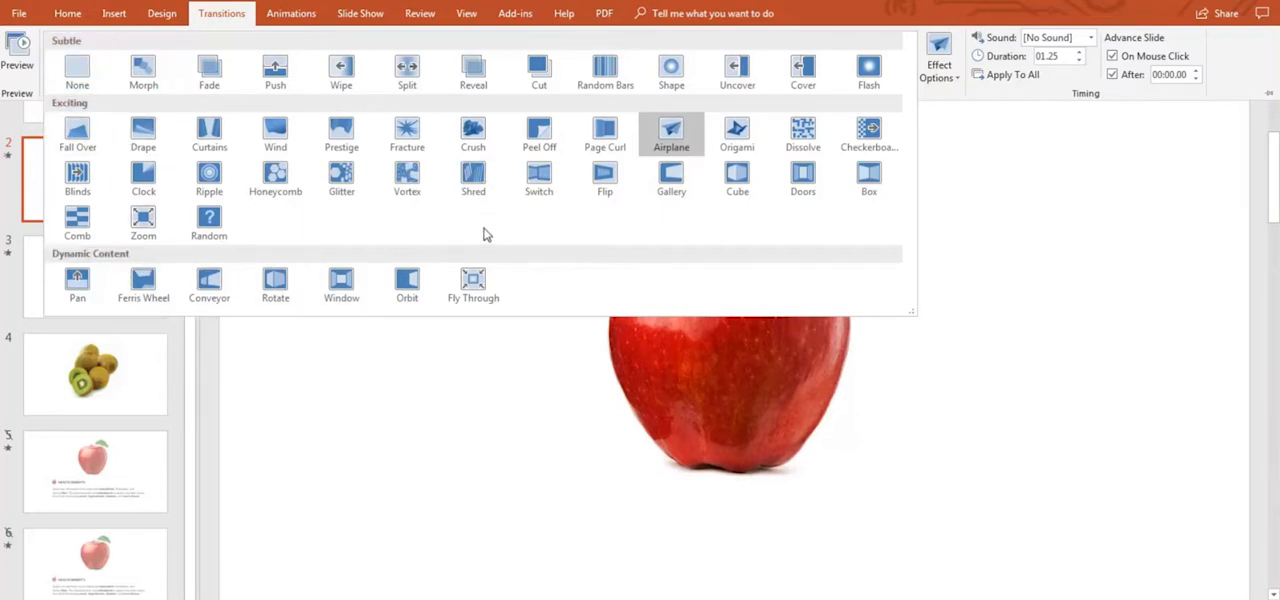
mouse_move(275, 72)
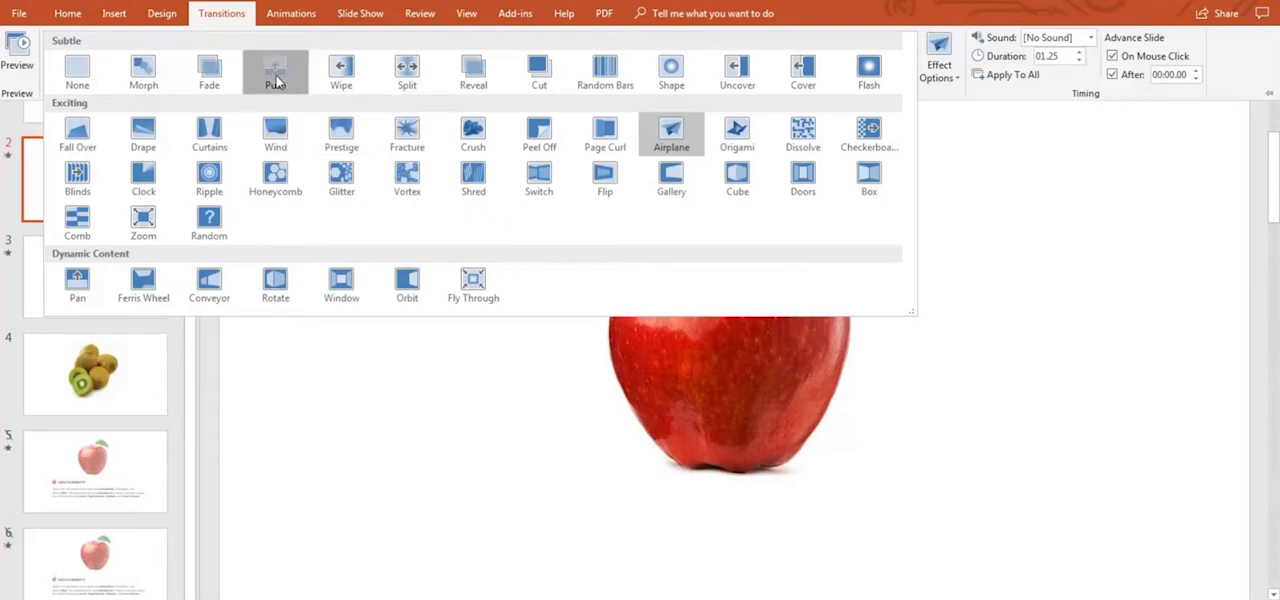
left_click(275, 72)
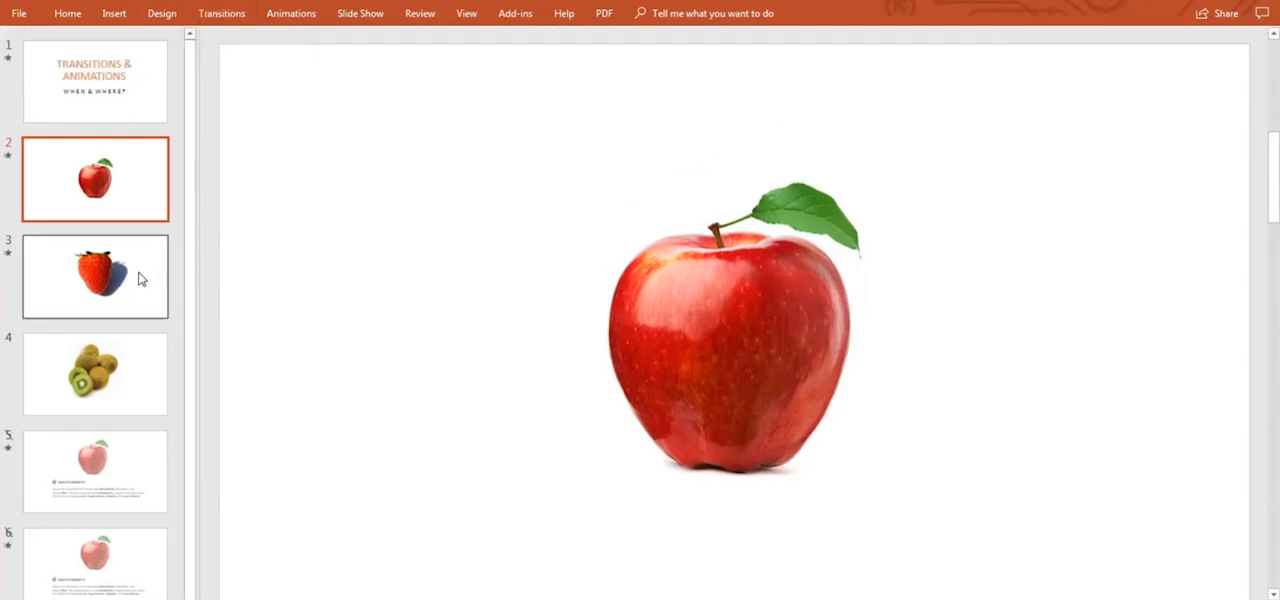
Preview slide 3's 3-second Push transition, then display kiwi slide 4.
left_click(95, 276)
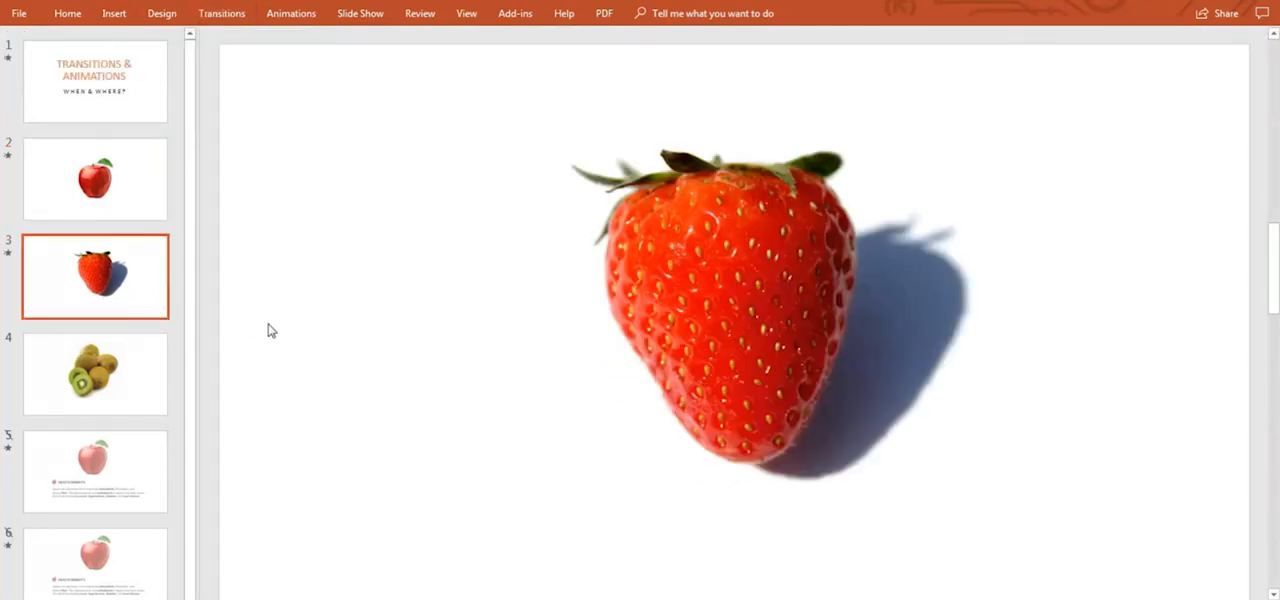
left_click(221, 13)
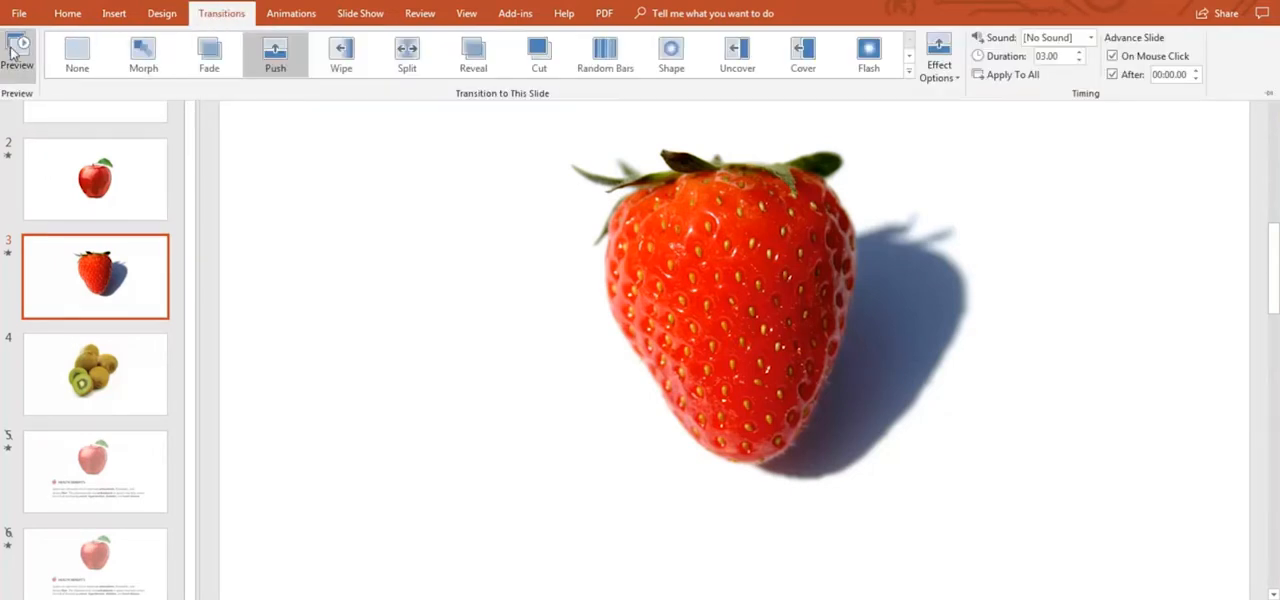
left_click(17, 50)
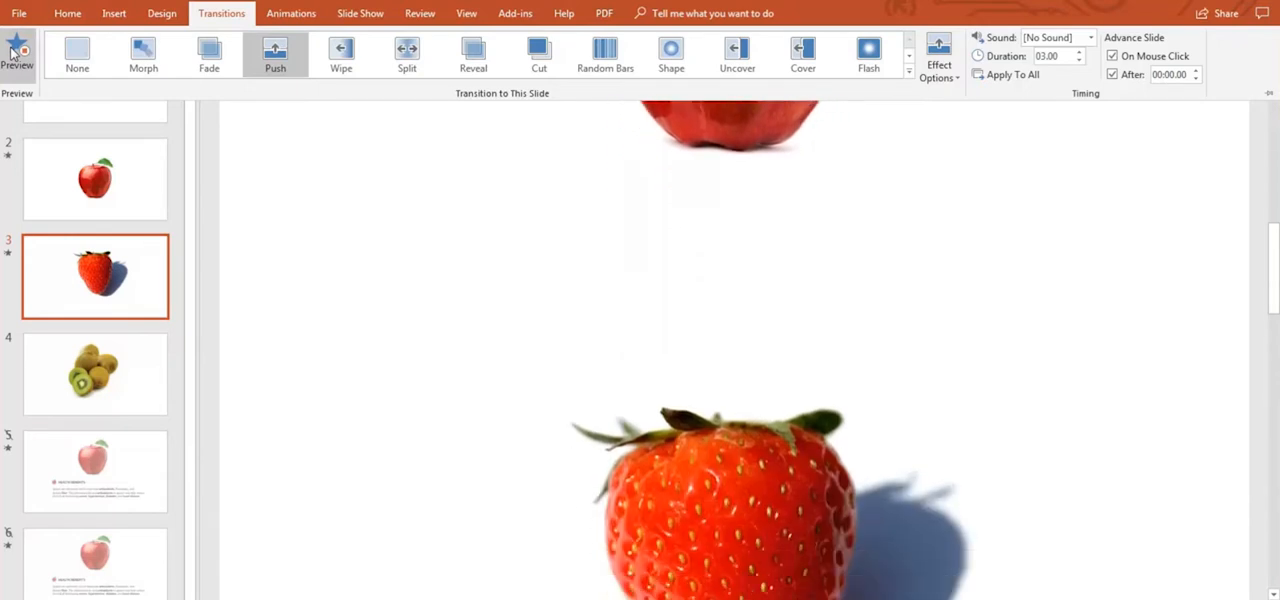
left_click(17, 48)
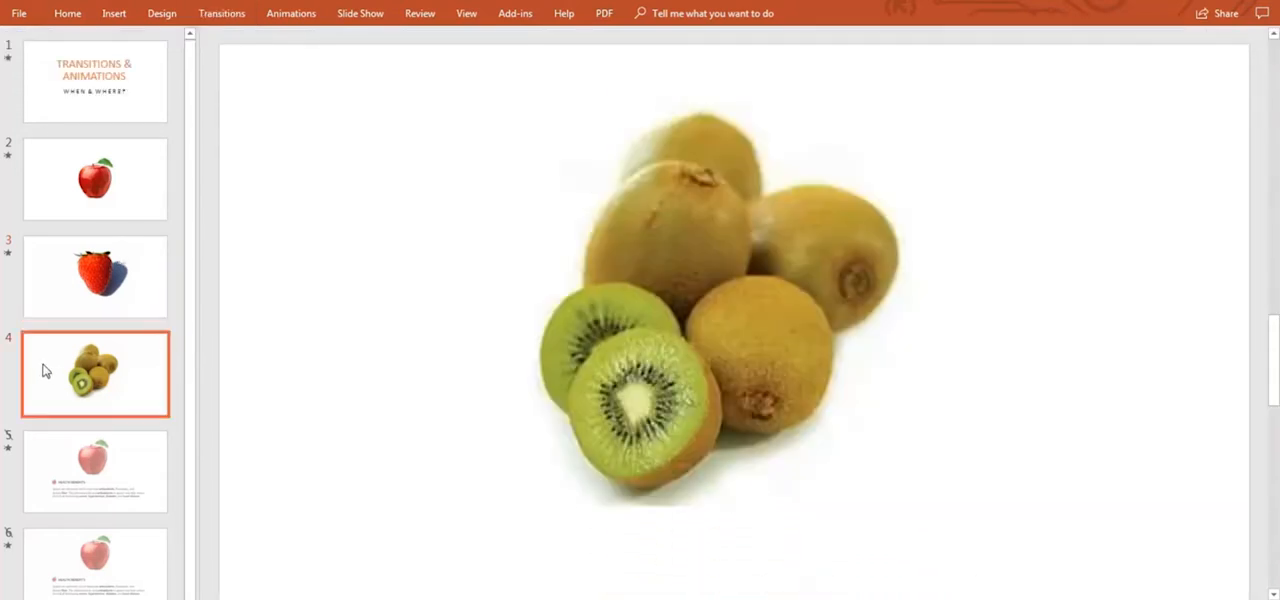
Try Push on slide 4, then settle on the Airplane transition.
left_click(221, 13)
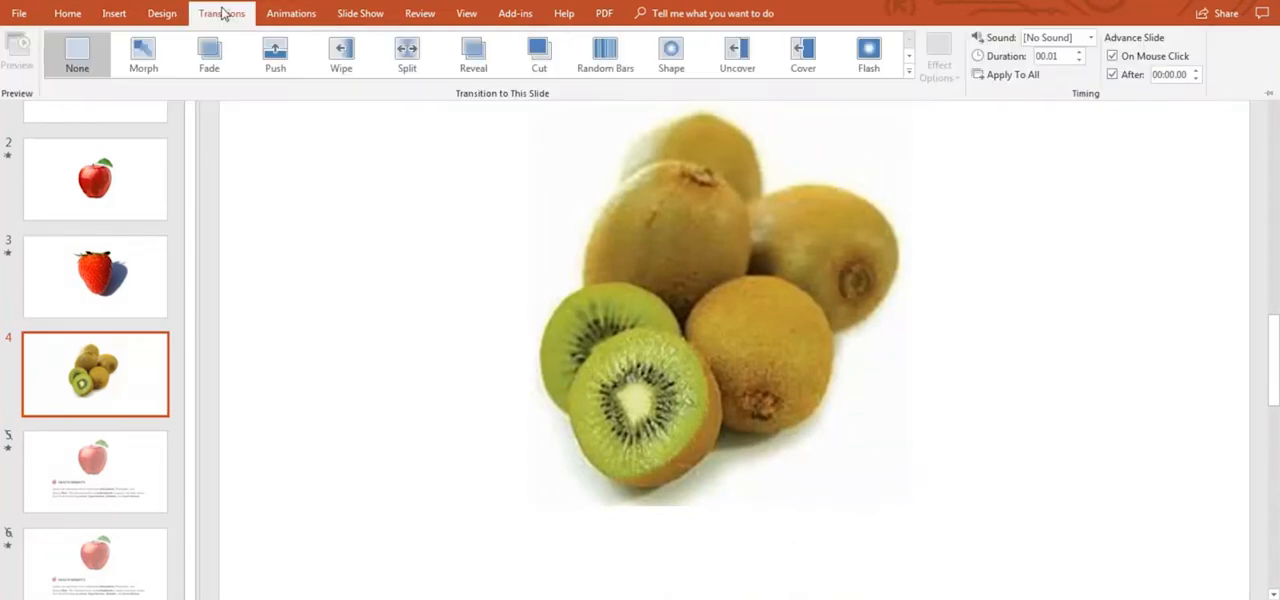
left_click(275, 55)
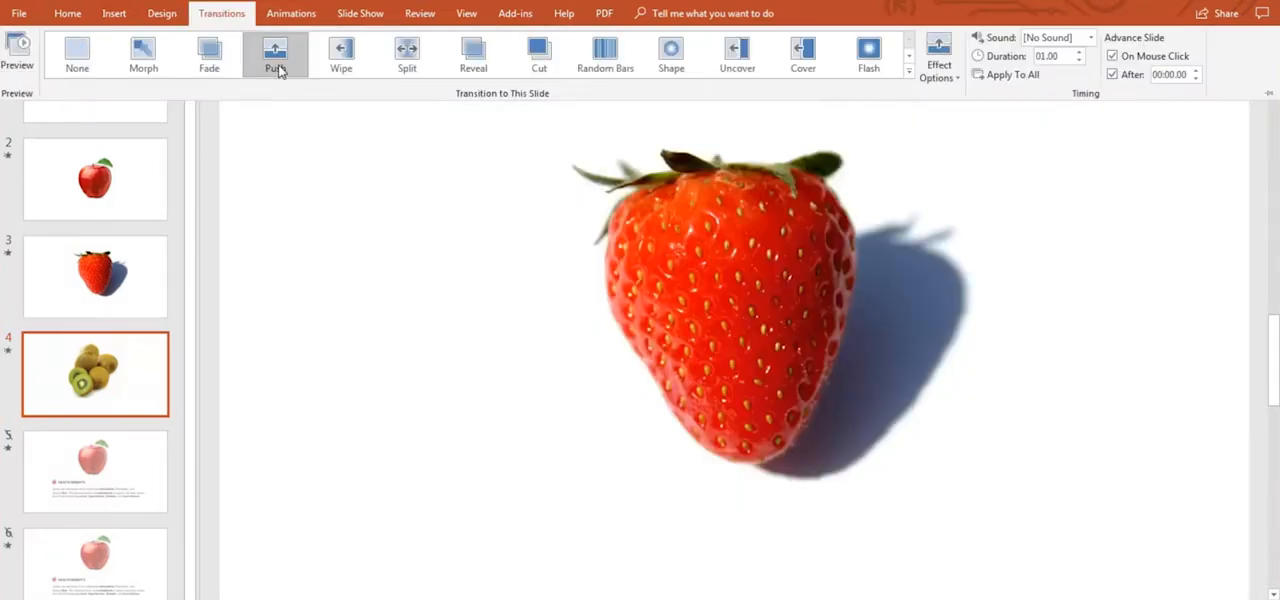
left_click(274, 55)
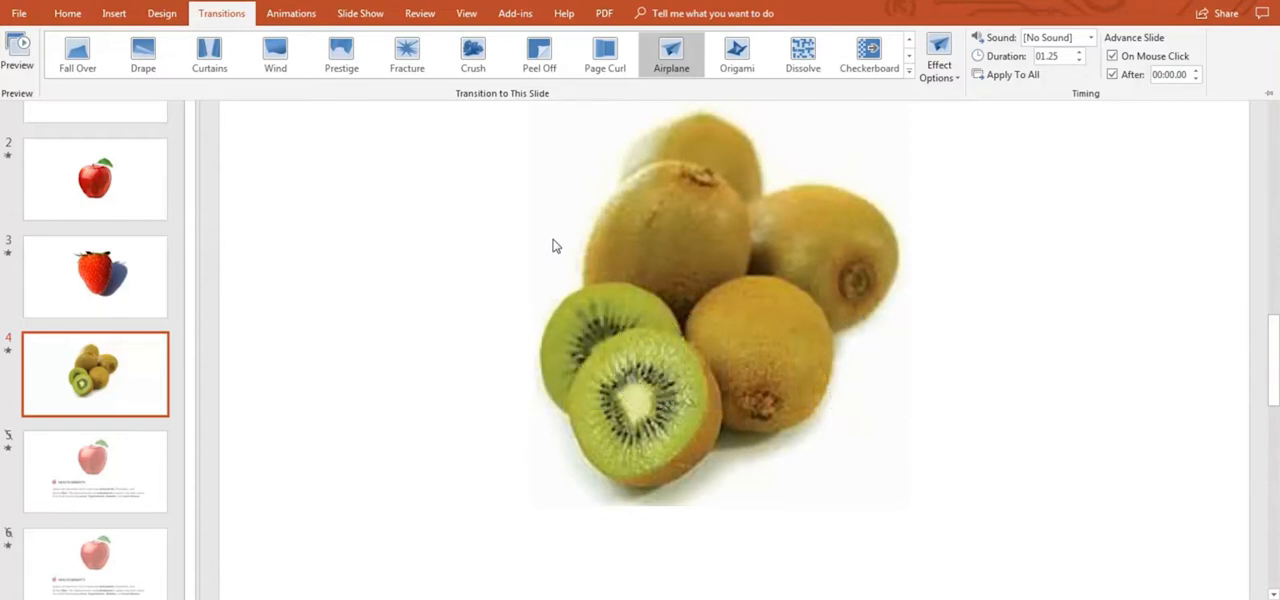
mouse_move(1028, 267)
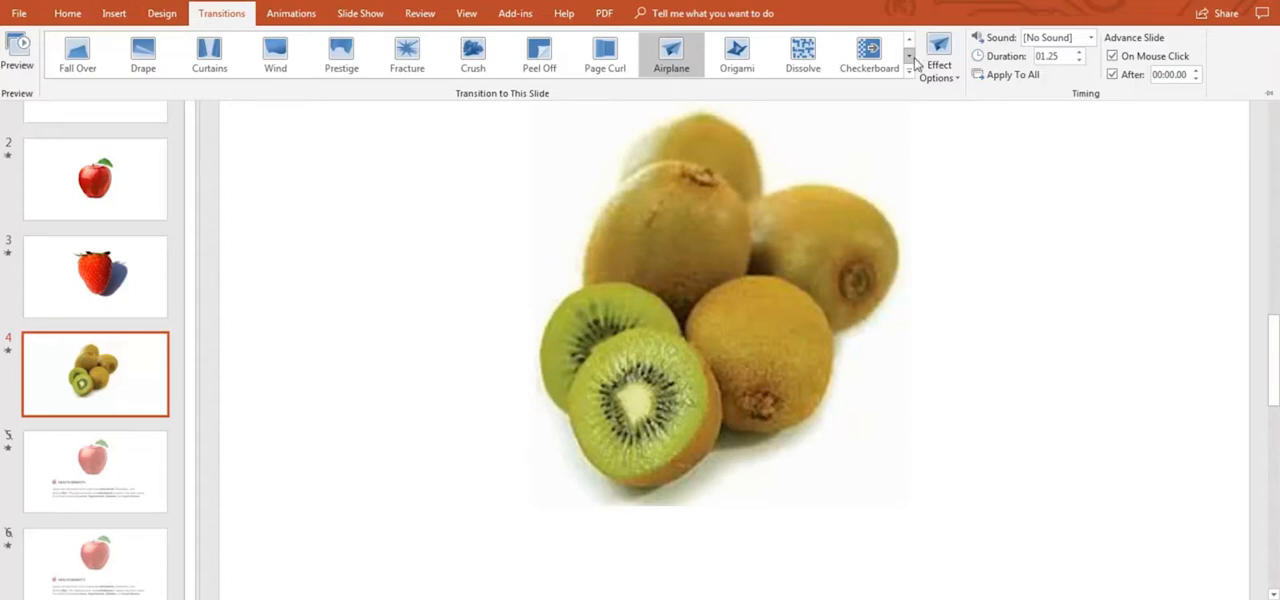
mouse_move(1007, 56)
type("02.25")
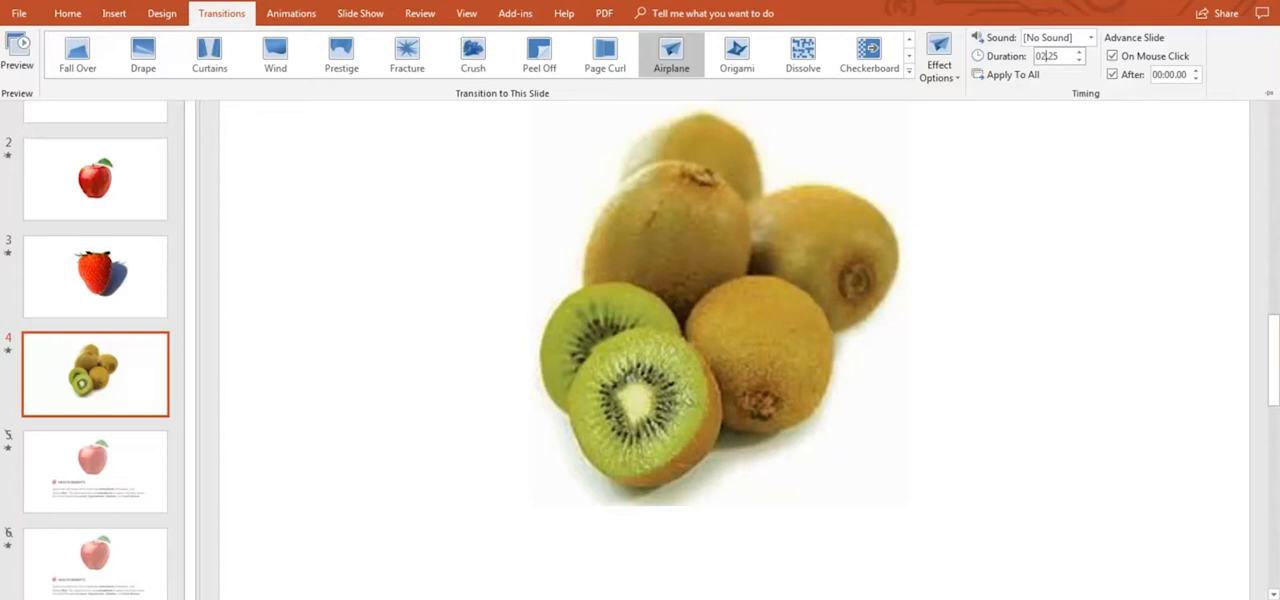
mouse_move(1106, 146)
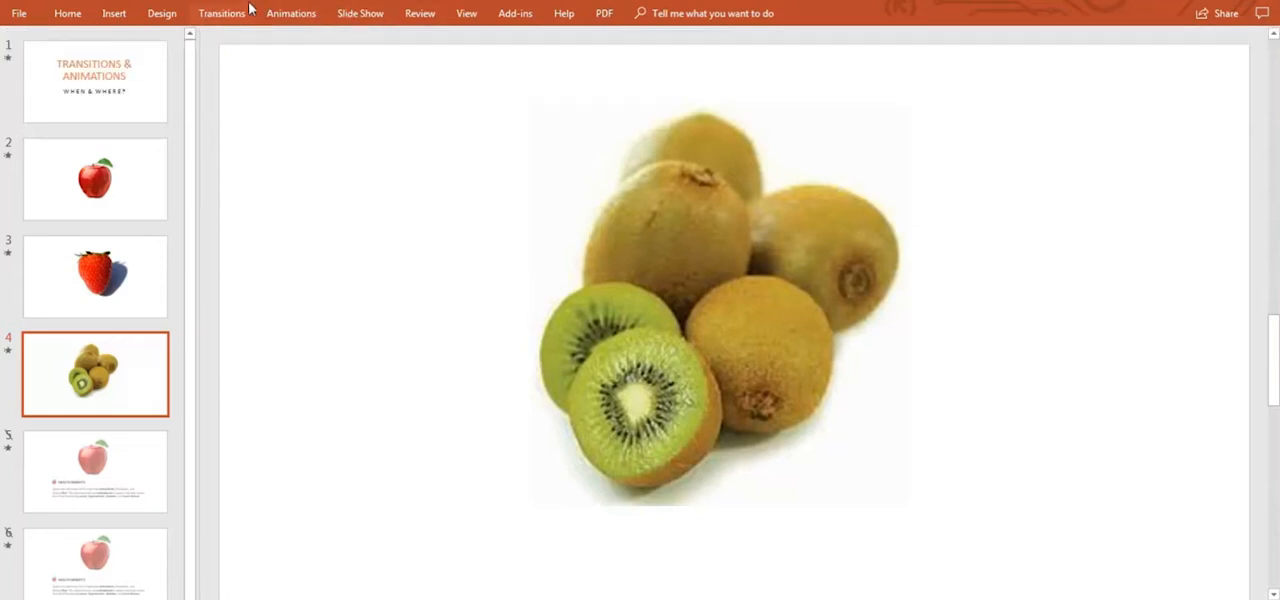
Show slide 4's transition timing settings to lengthen Airplane to 2.25 seconds.
left_click(221, 13)
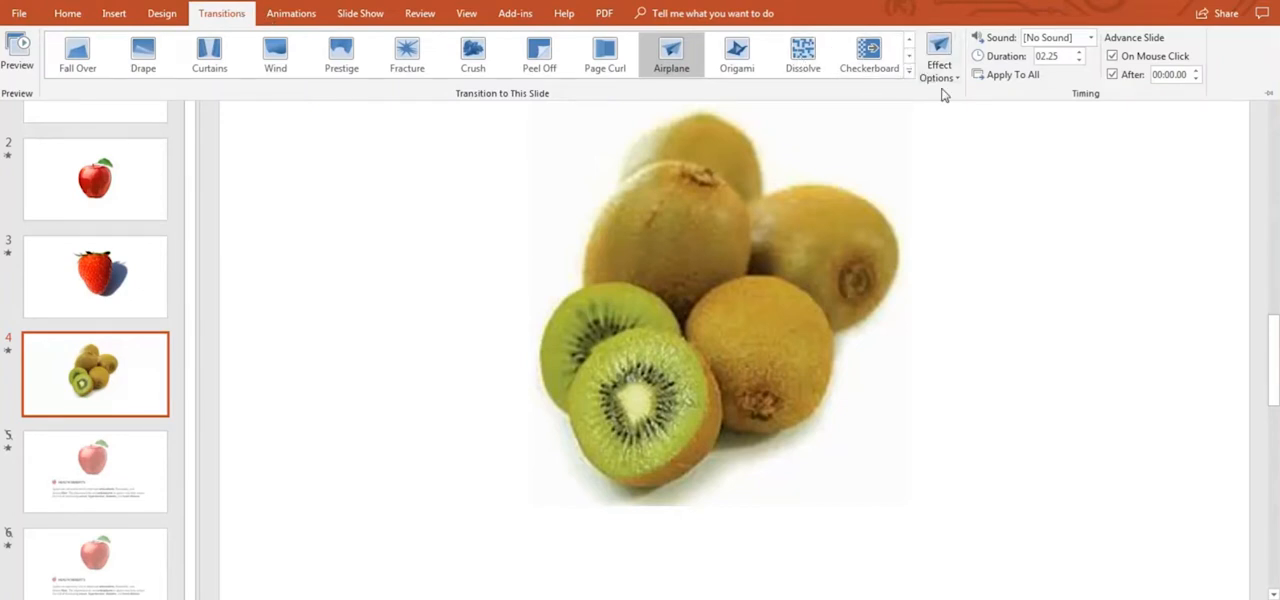
mouse_move(1003, 110)
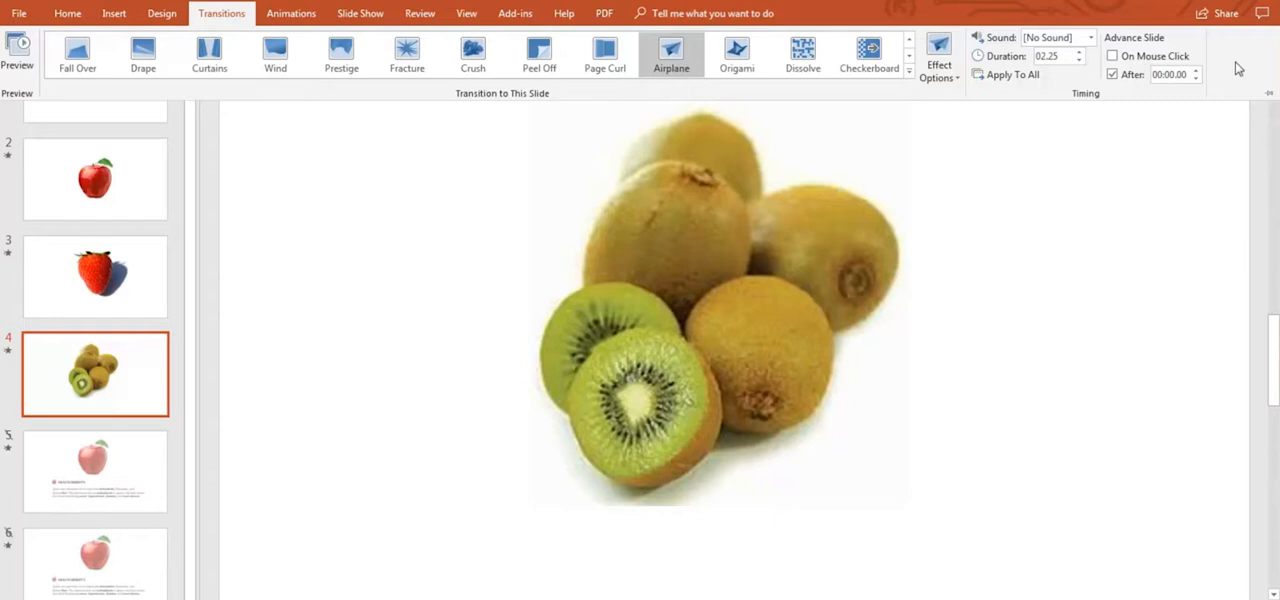
mouse_move(1113, 56)
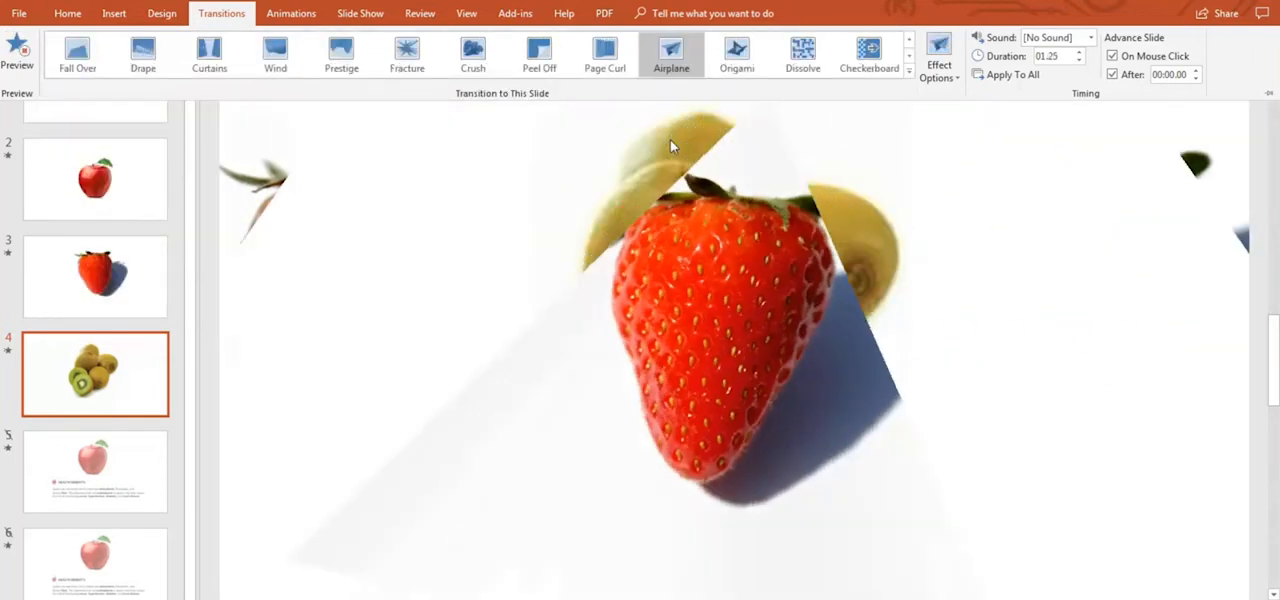
Restore 1.25-second duration and On Mouse Click, then preview the Airplane effect.
left_click(17, 45)
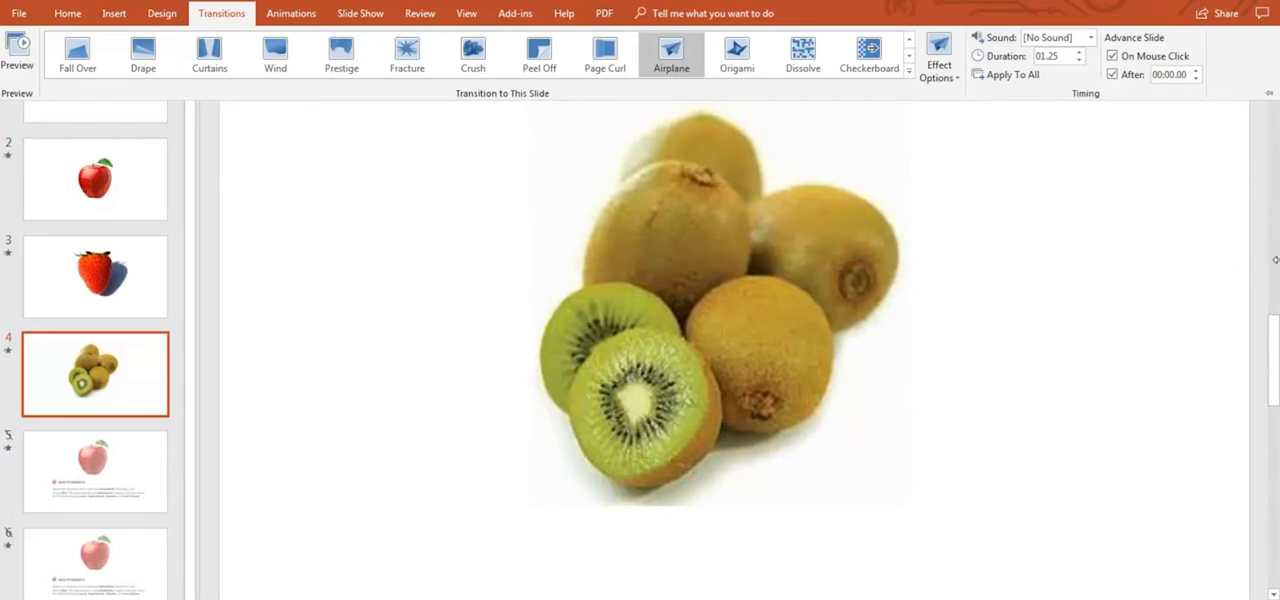
left_click(1079, 51)
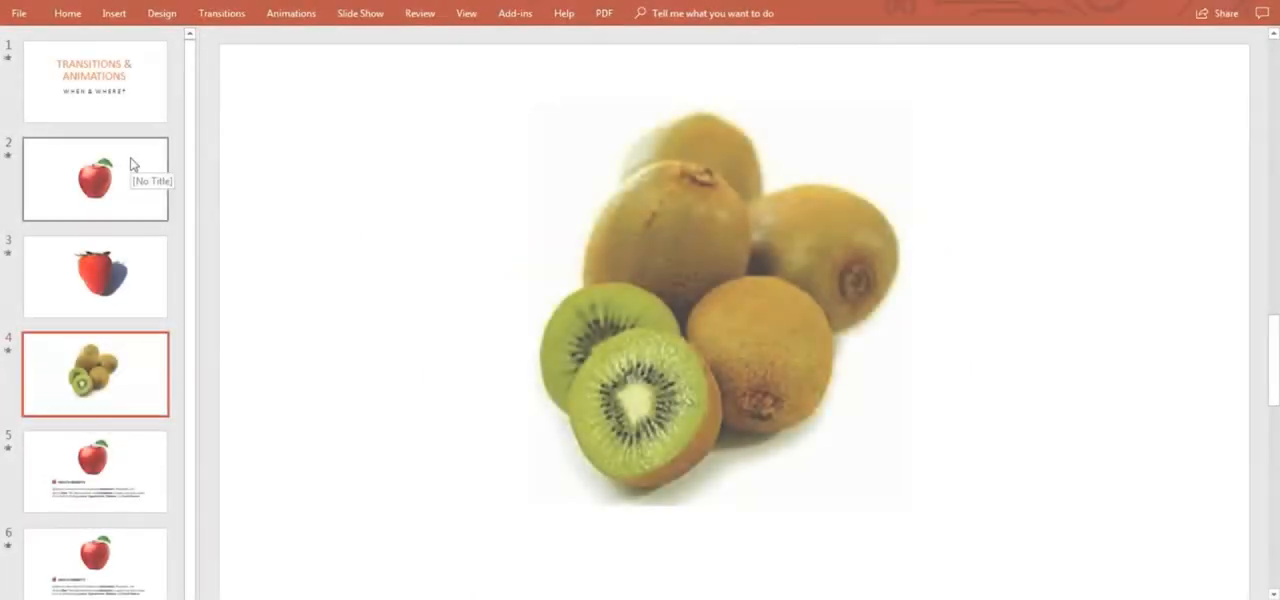
Pass through the apple picture slide to slide 5 with the antioxidants and fiber text.
left_click(95, 178)
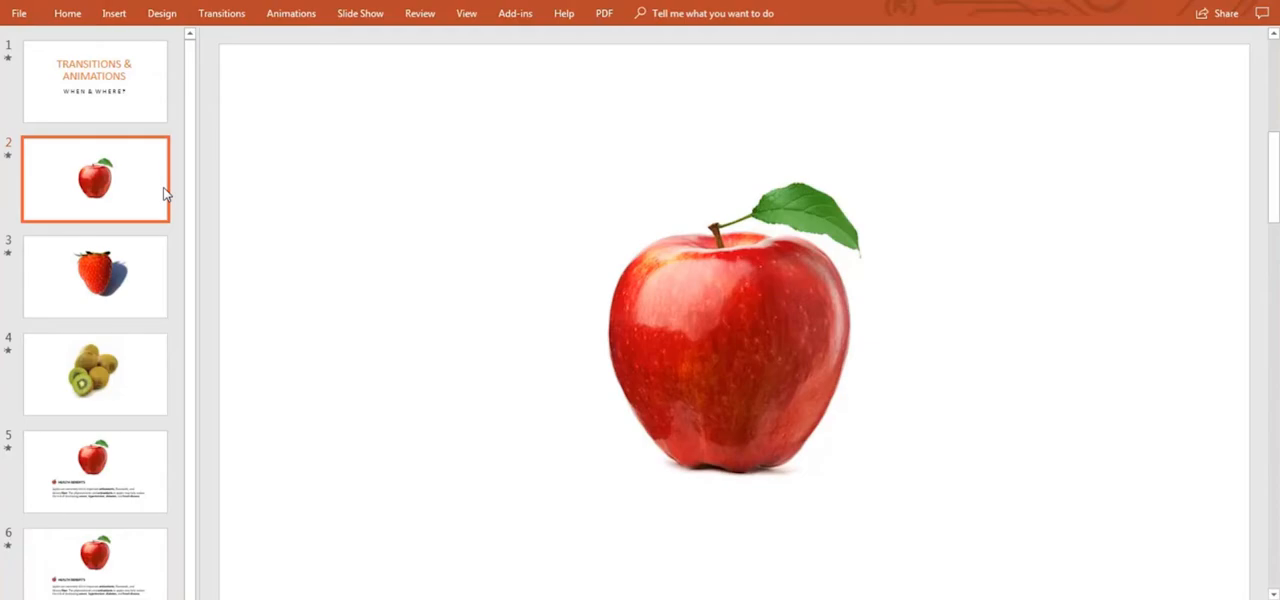
left_click(291, 13)
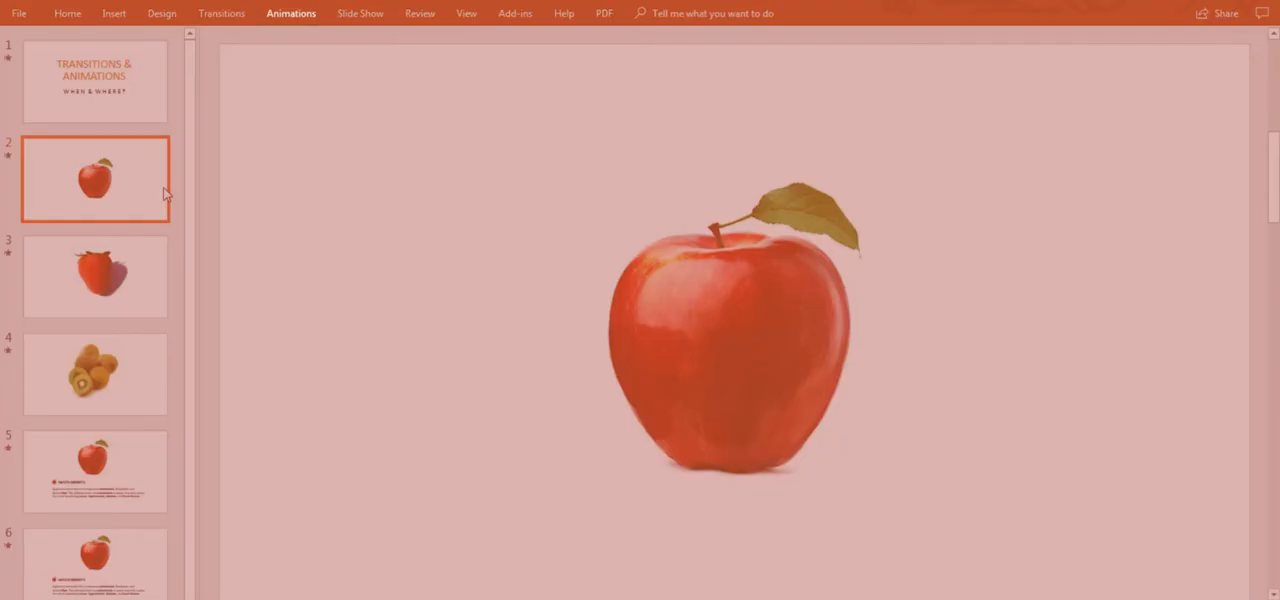
left_click(291, 13)
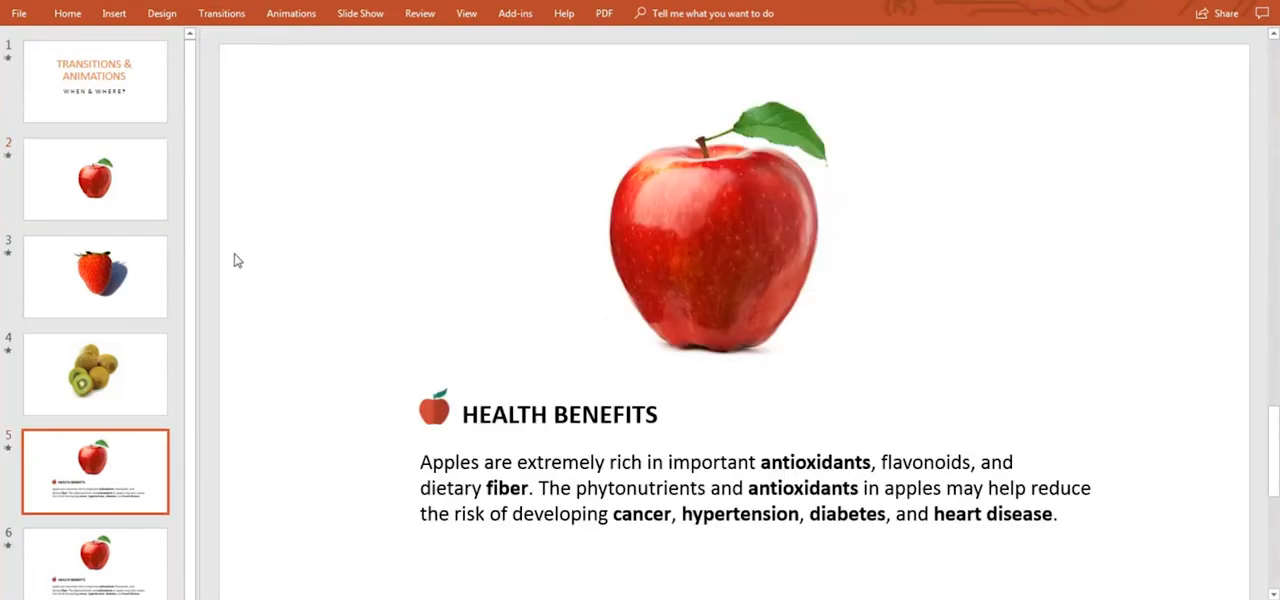
mouse_move(635, 365)
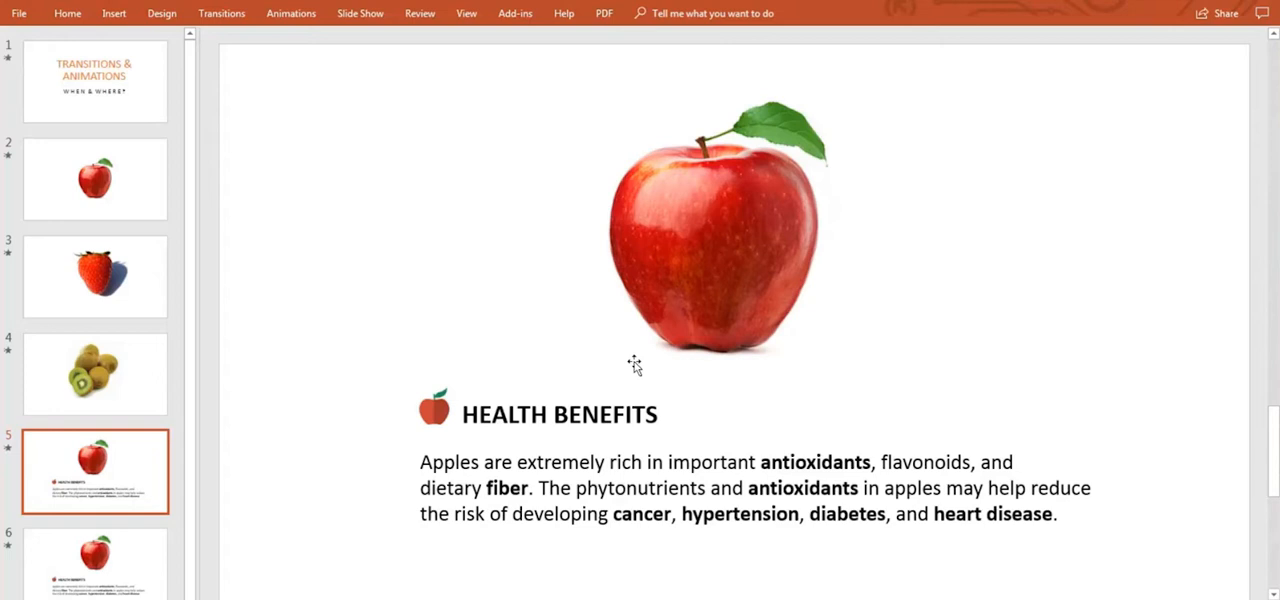
Select the HEALTH BENEFITS heading on slide 5 and show the Animations gallery.
left_click(700, 230)
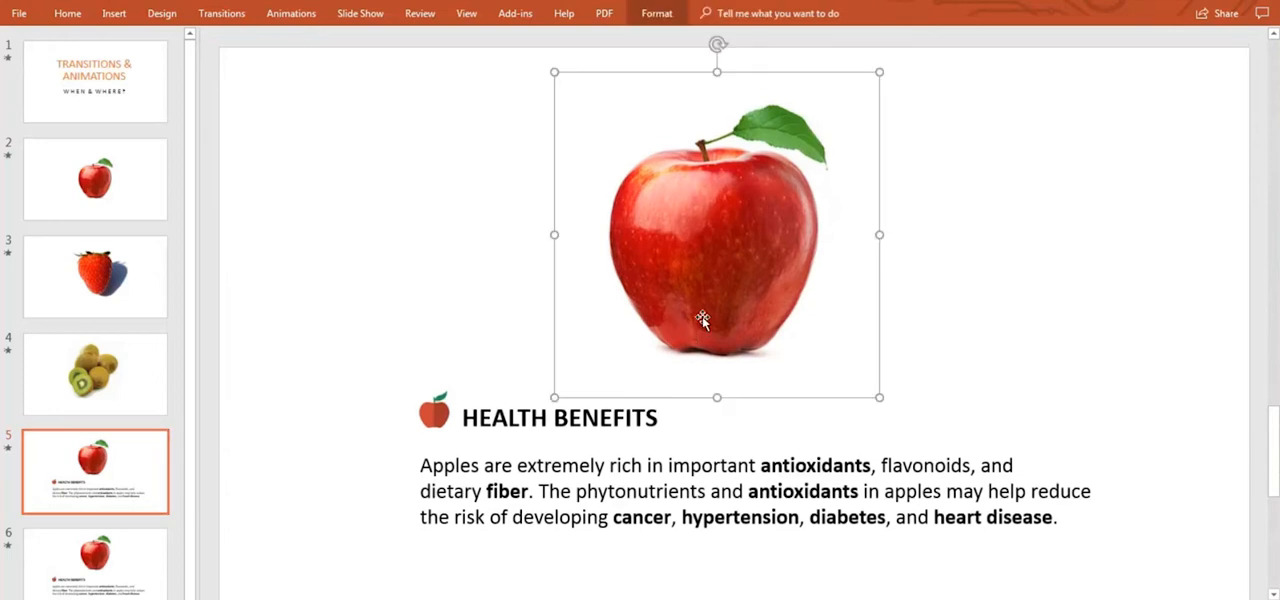
left_click(559, 417)
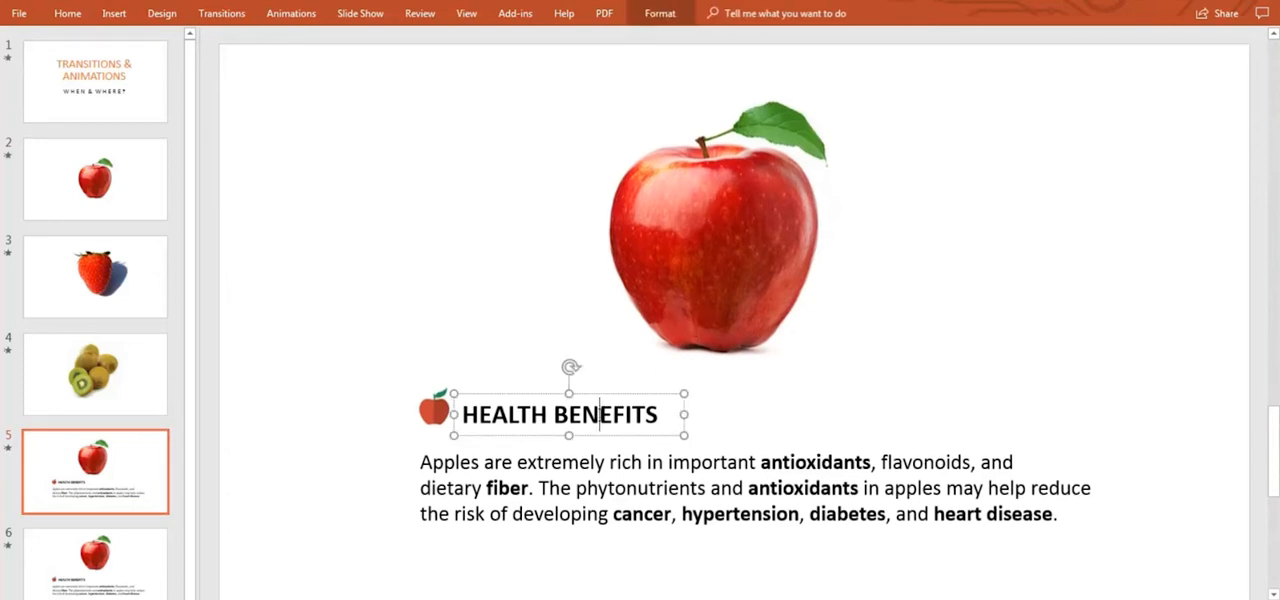
left_click(432, 412)
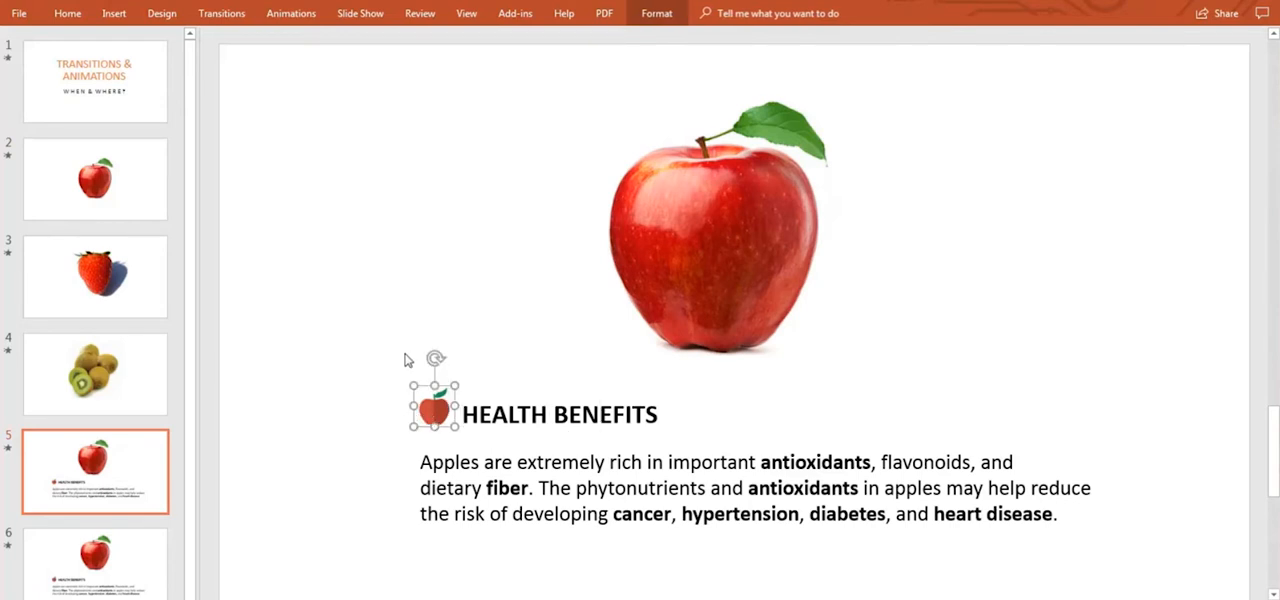
left_click(560, 414)
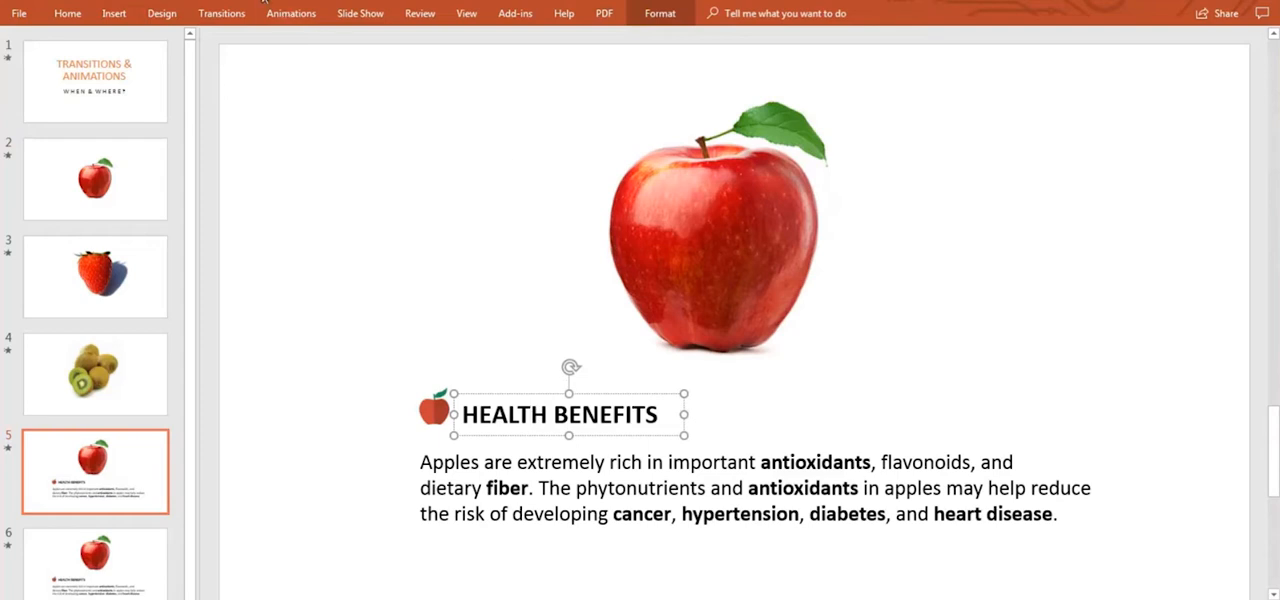
left_click(290, 13)
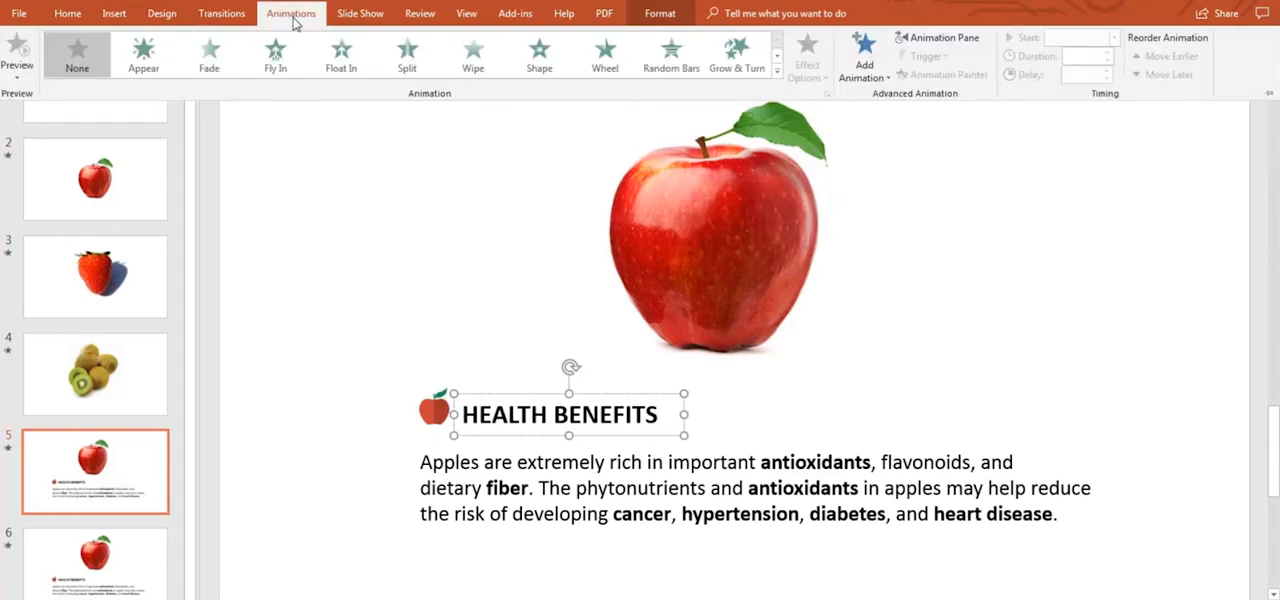
mouse_move(295, 22)
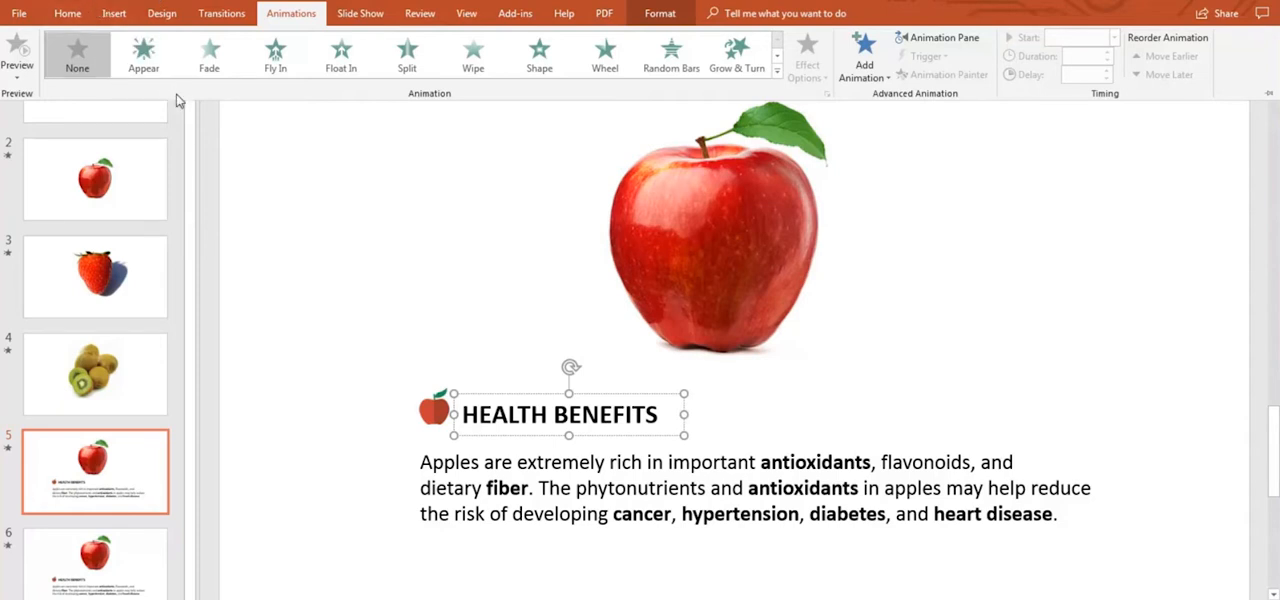
mouse_move(539, 55)
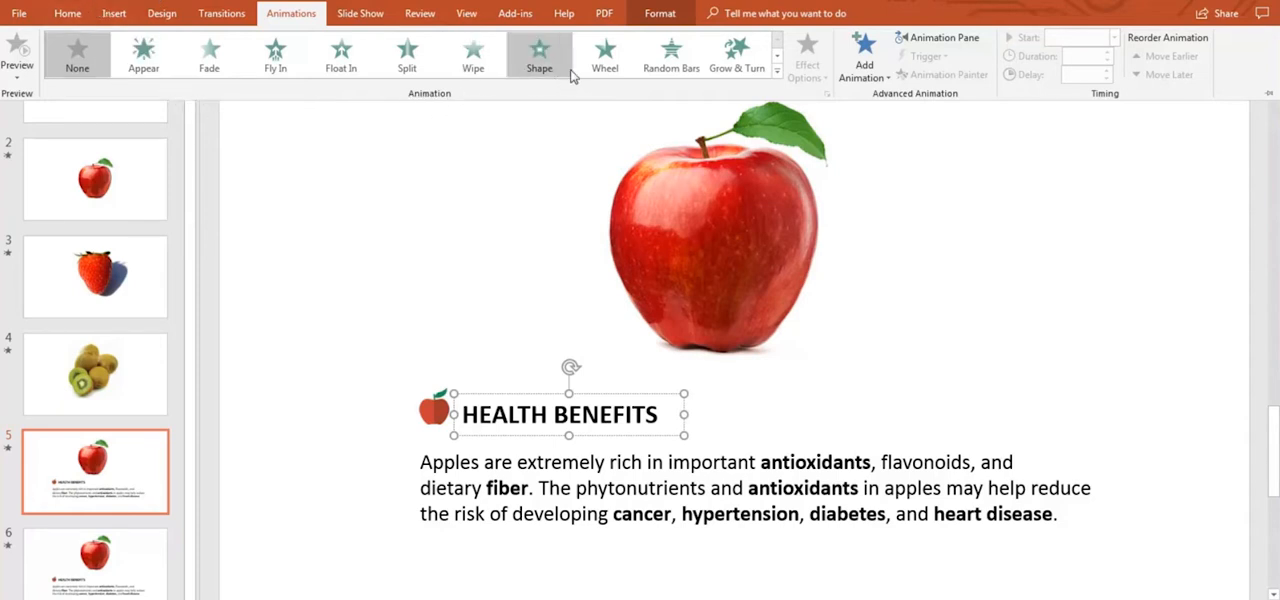
Apply Peek In entrance to the heading via More Entrance Effects, then list Add Animation.
left_click(777, 75)
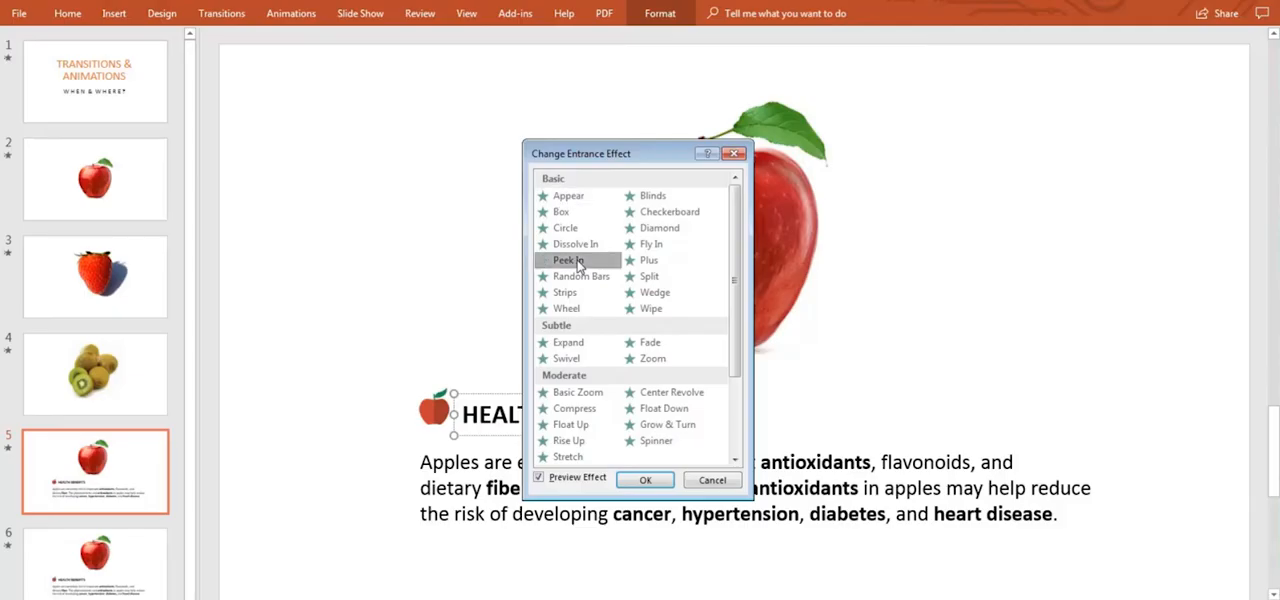
left_click(645, 480)
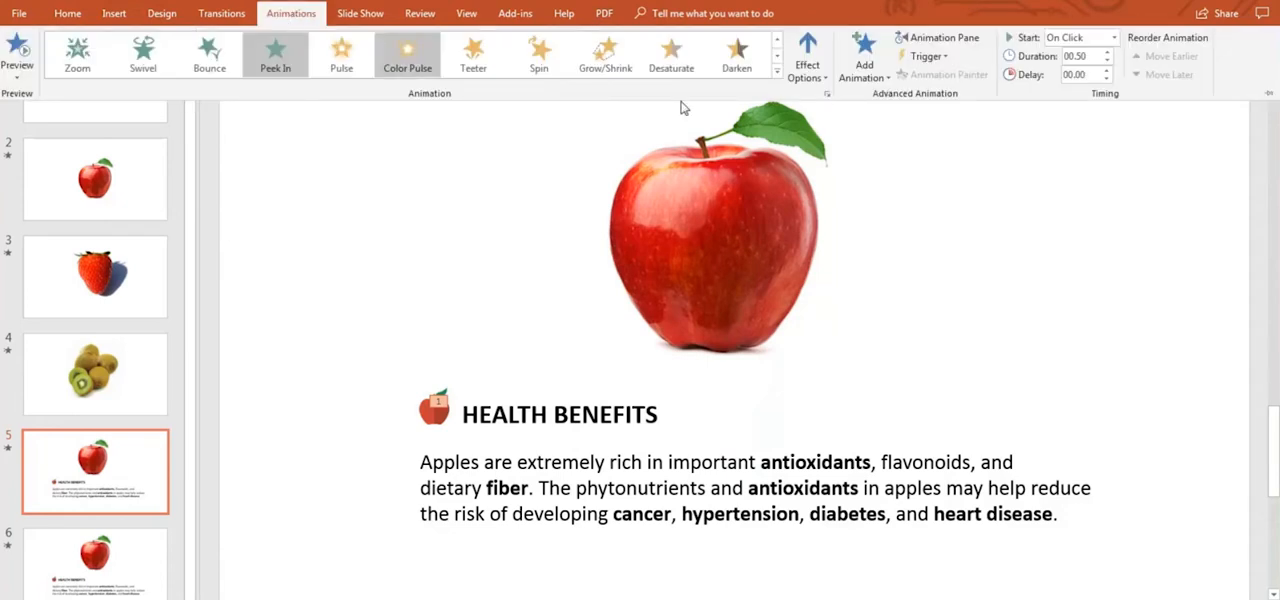
left_click(863, 55)
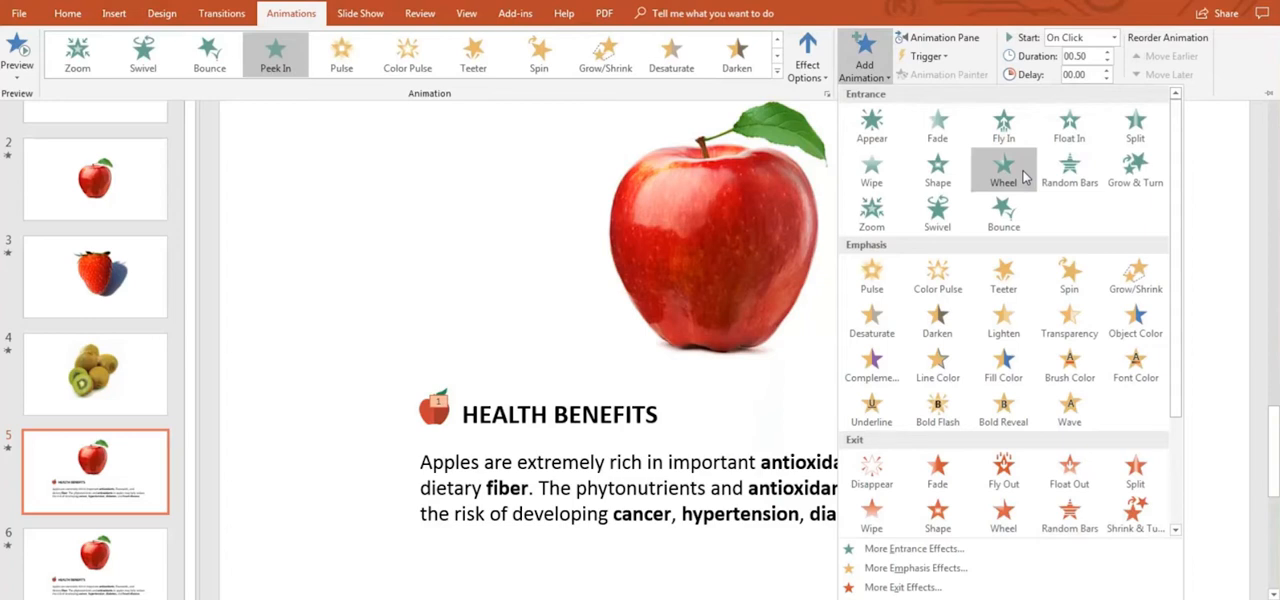
mouse_move(1003, 363)
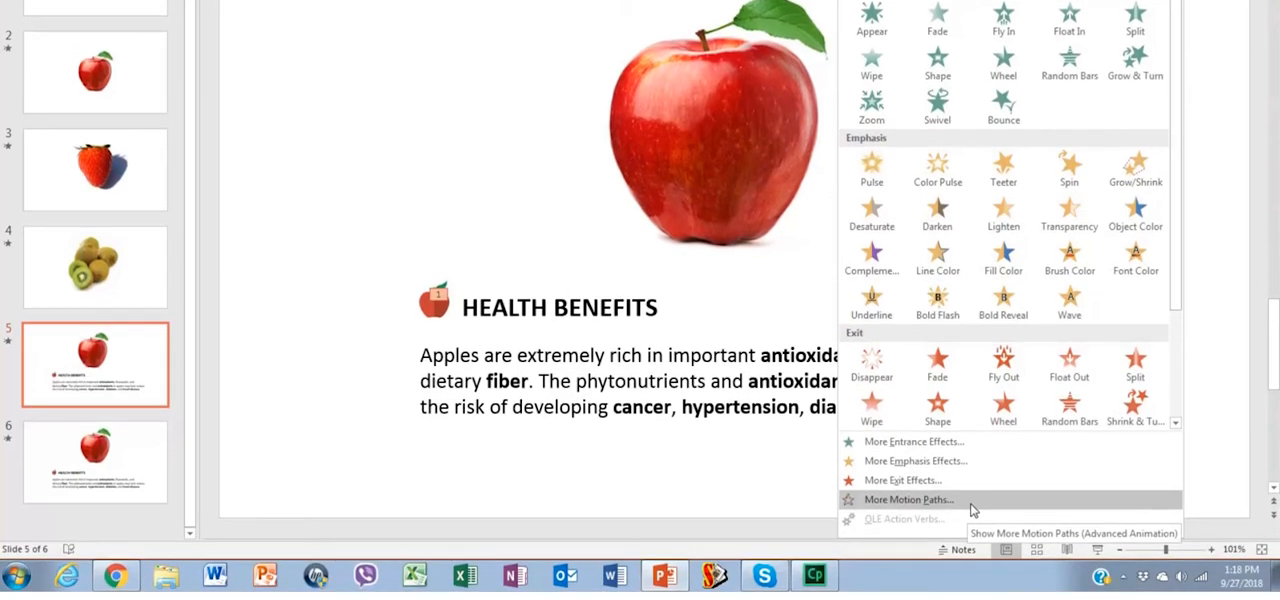
left_click(908, 499)
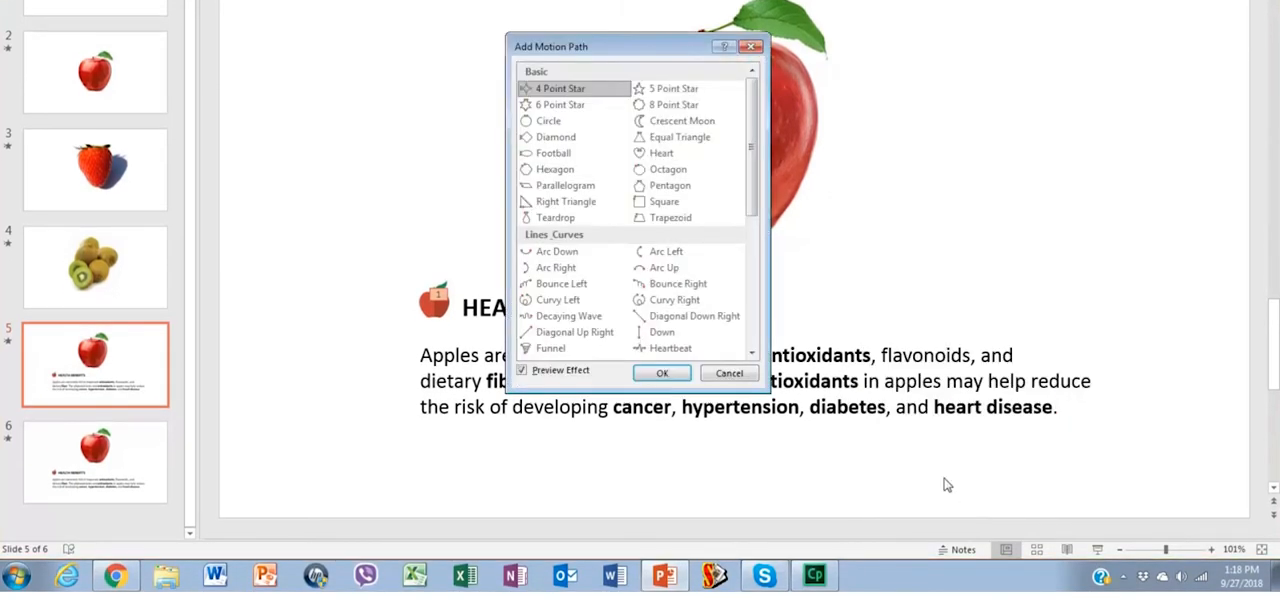
left_click(557, 251)
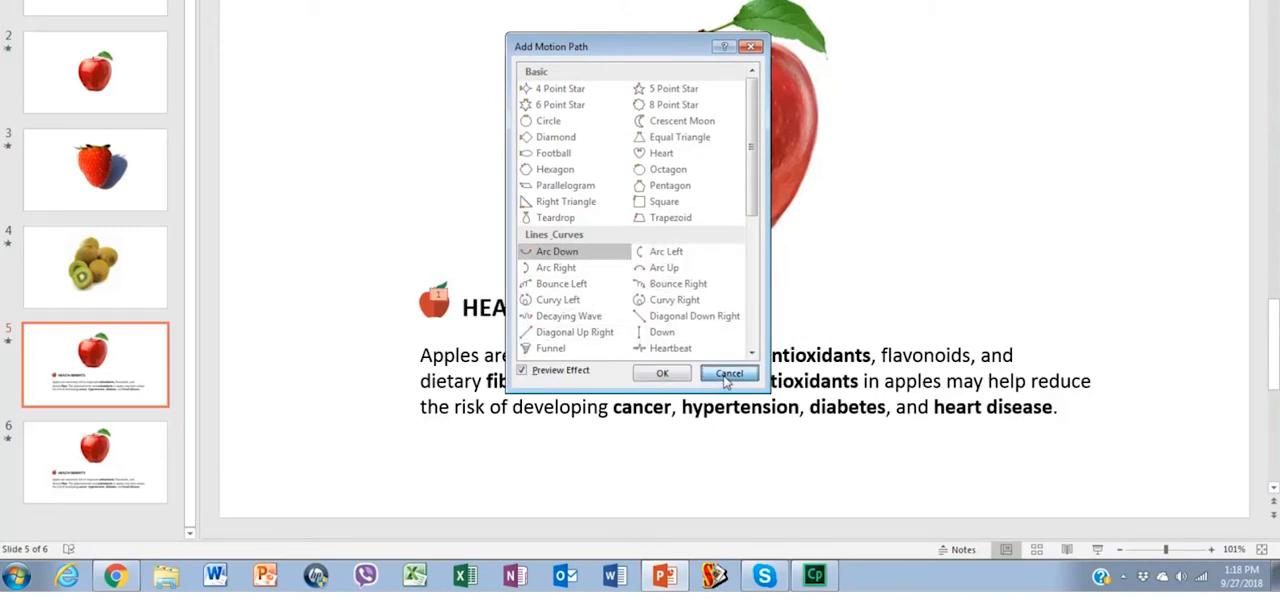
left_click(729, 372)
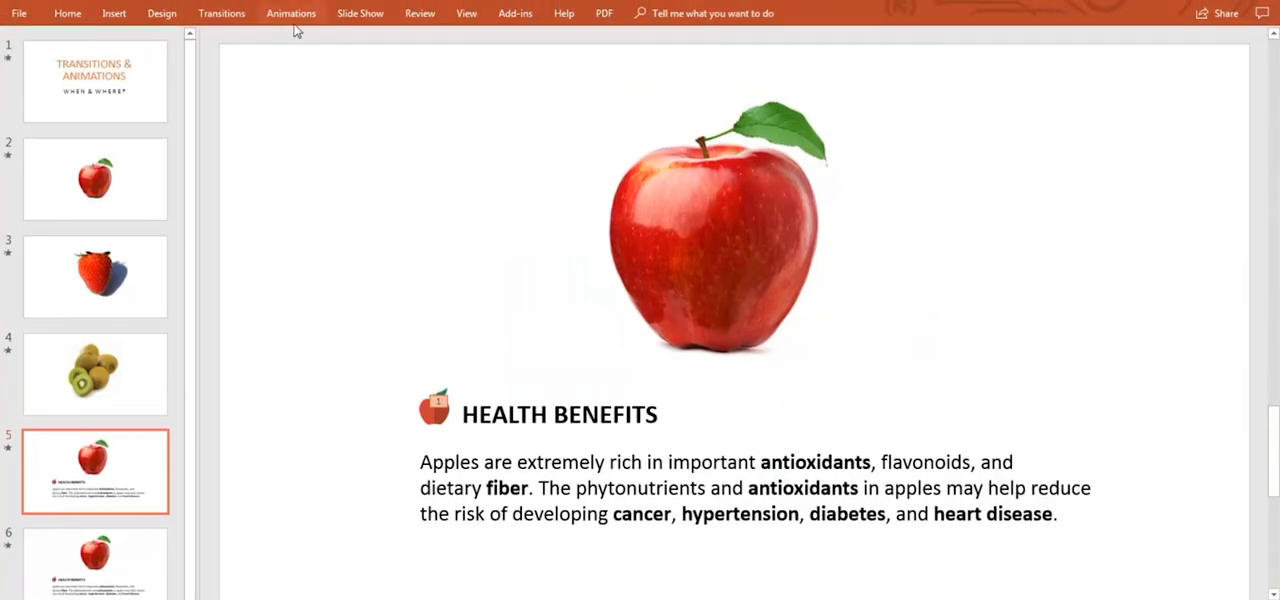
Pick a Start timing option, such as With Previous, for the heading's Peek In.
left_click(290, 13)
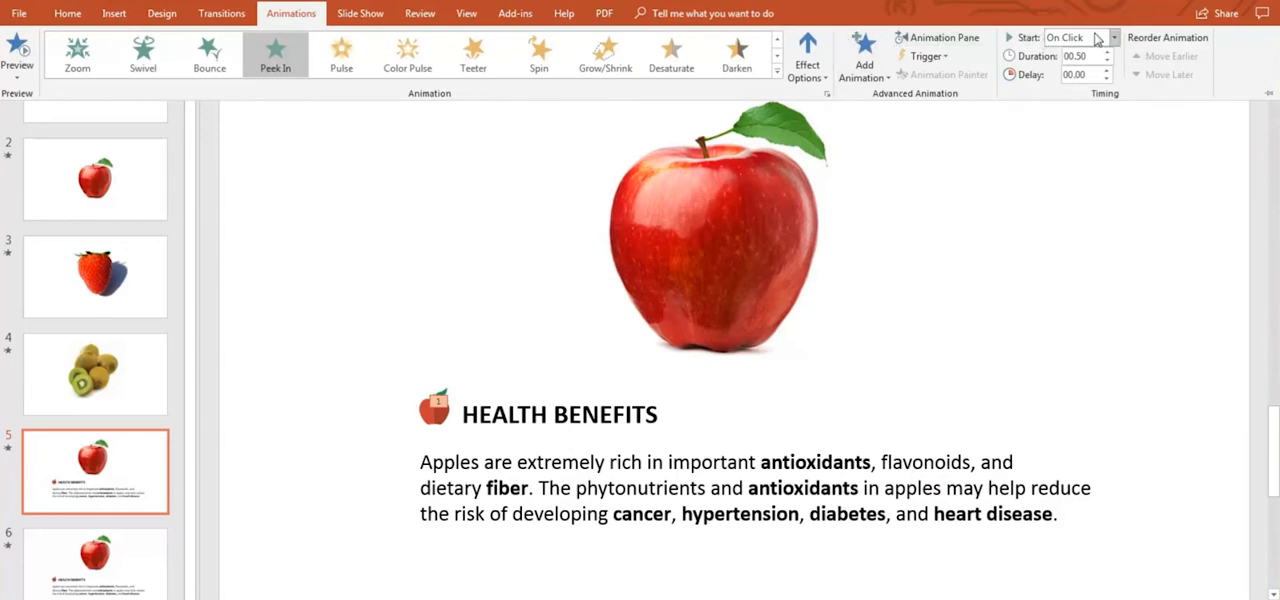
left_click(1113, 37)
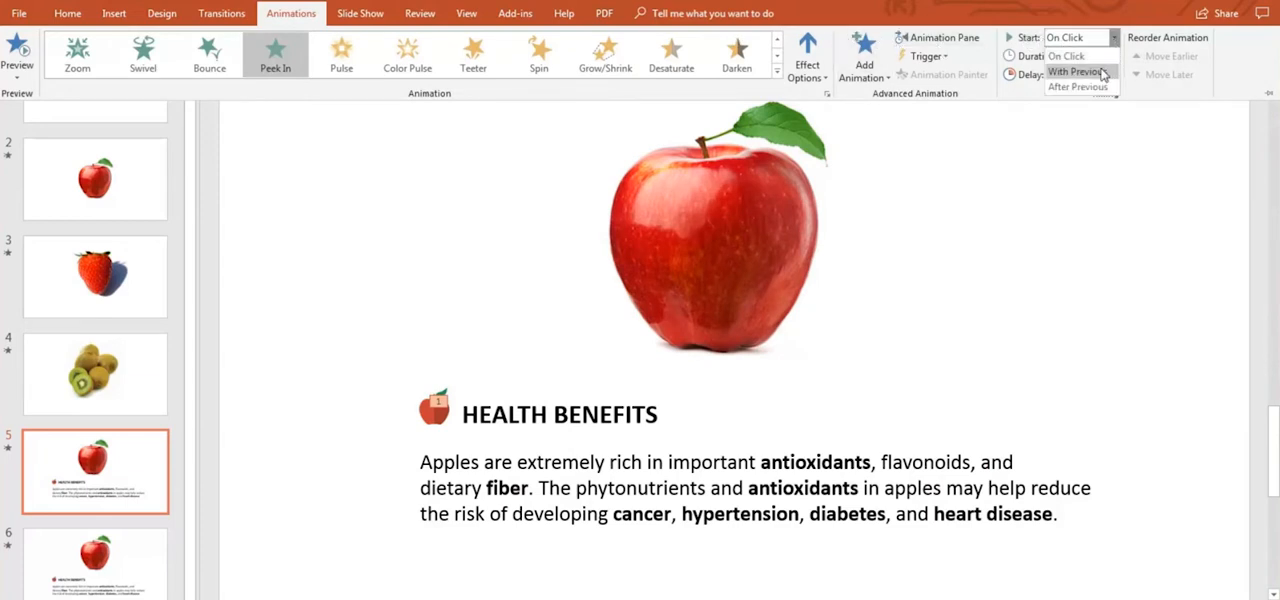
mouse_move(1078, 86)
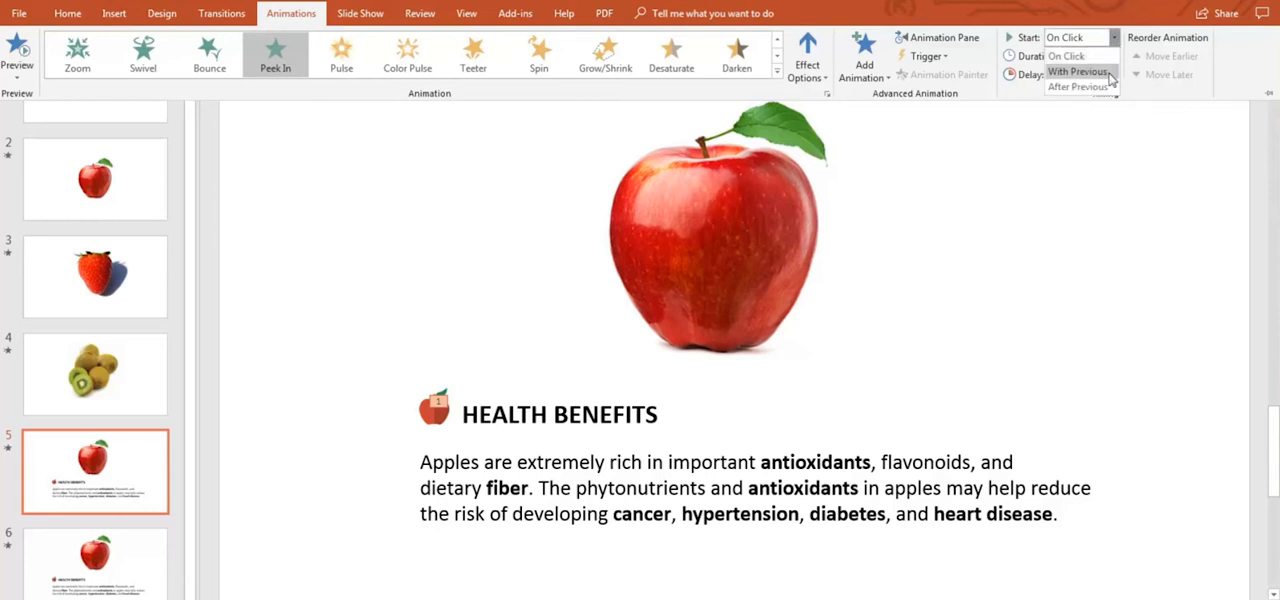
left_click(1078, 71)
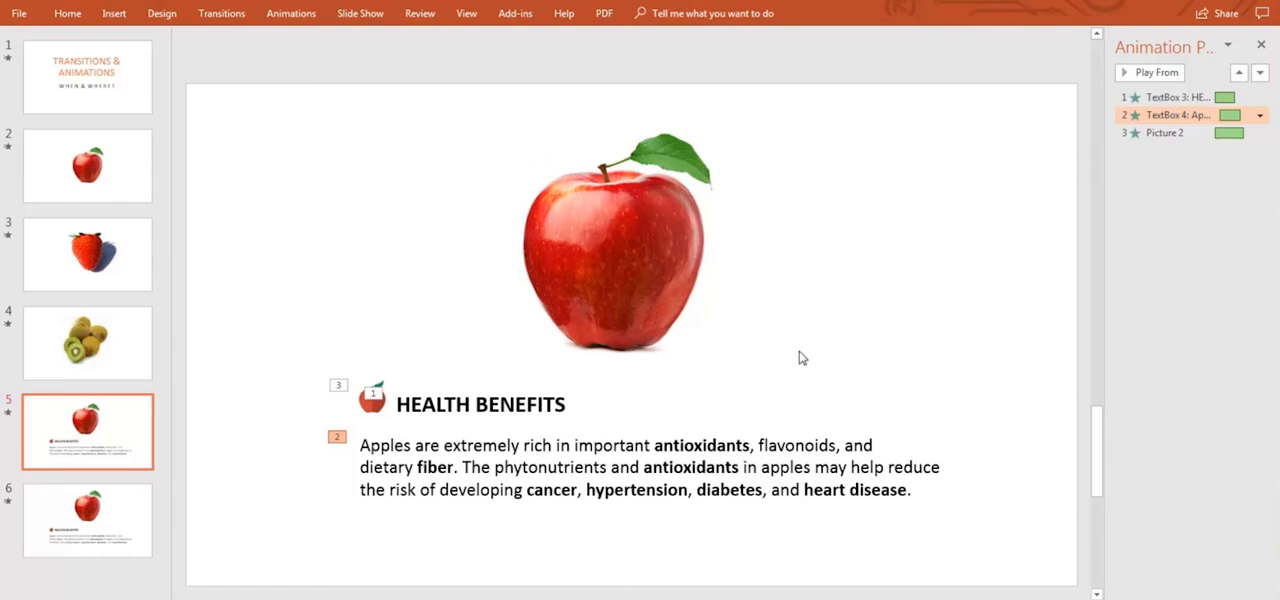
Select the antioxidants paragraph and add a Wipe exit via Add Animation.
left_click(650, 467)
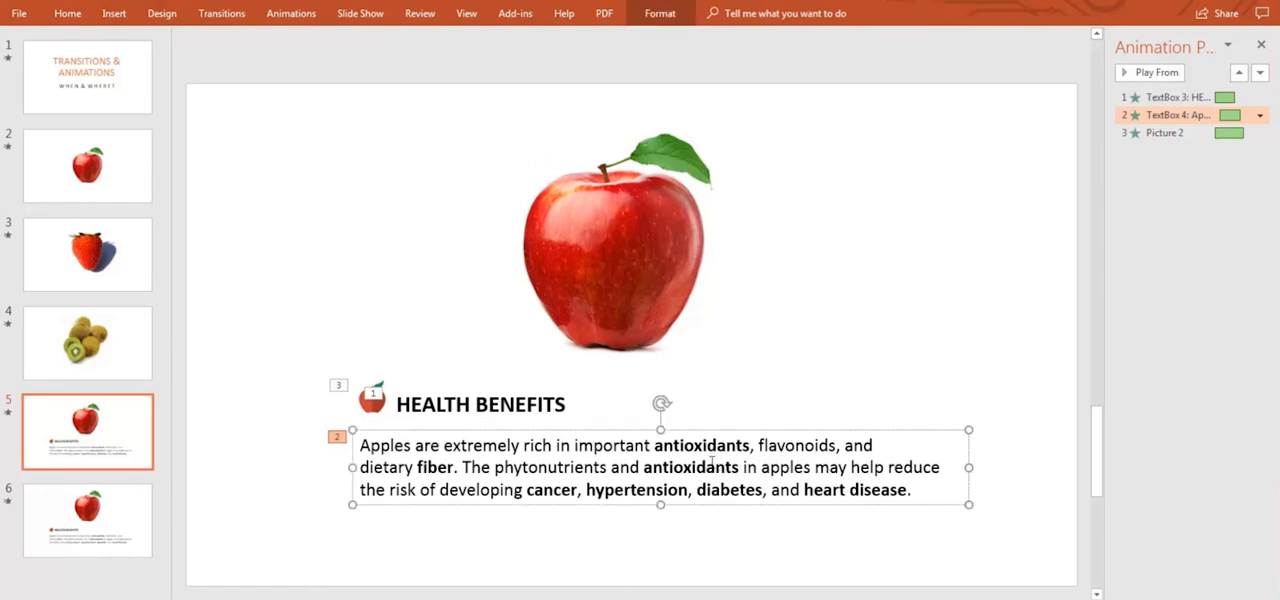
left_click(291, 13)
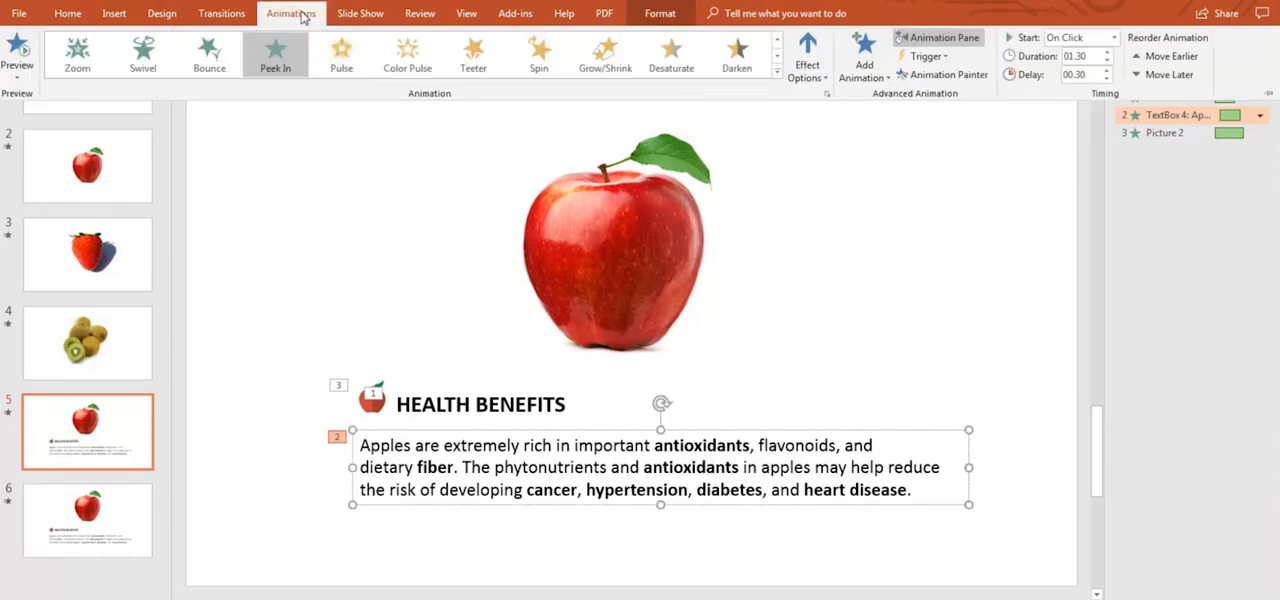
left_click(863, 60)
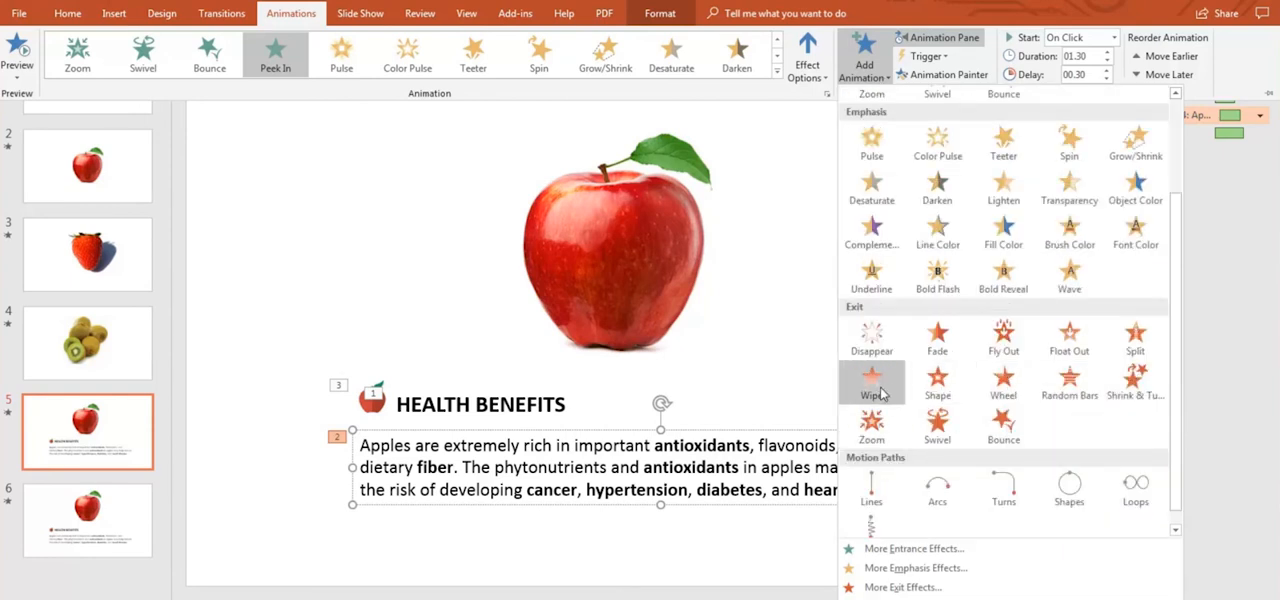
left_click(871, 383)
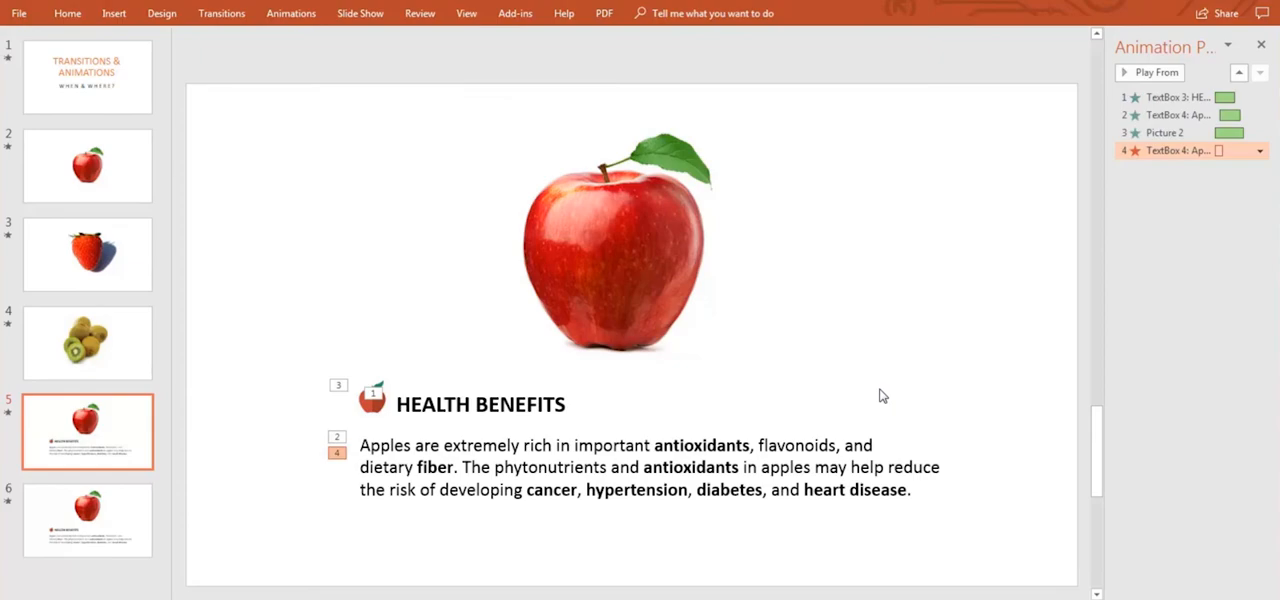